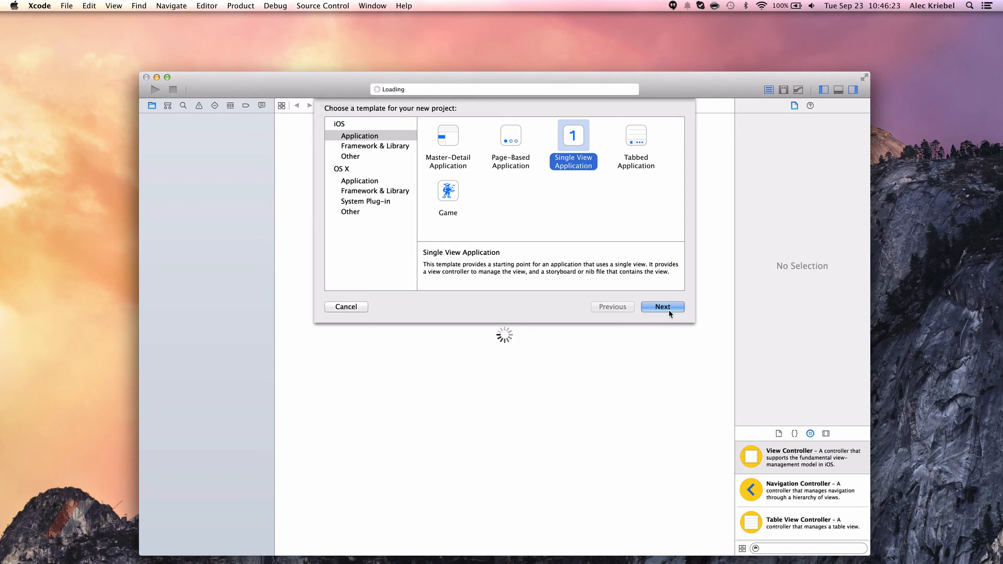
Create the PageDemo project from the Single View Application template and select ViewController.h.
left_click(662, 306)
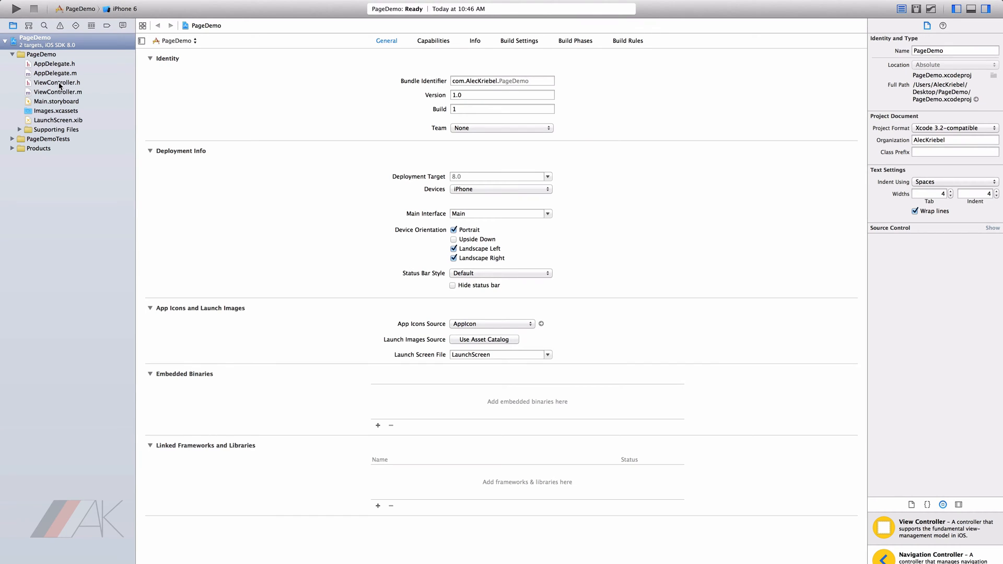
left_click(57, 82)
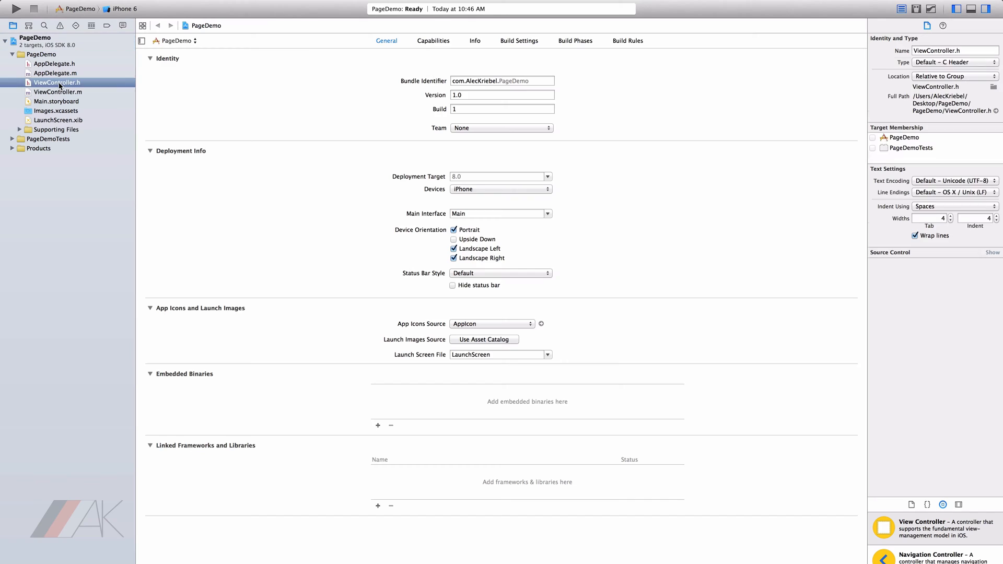
left_click(57, 82)
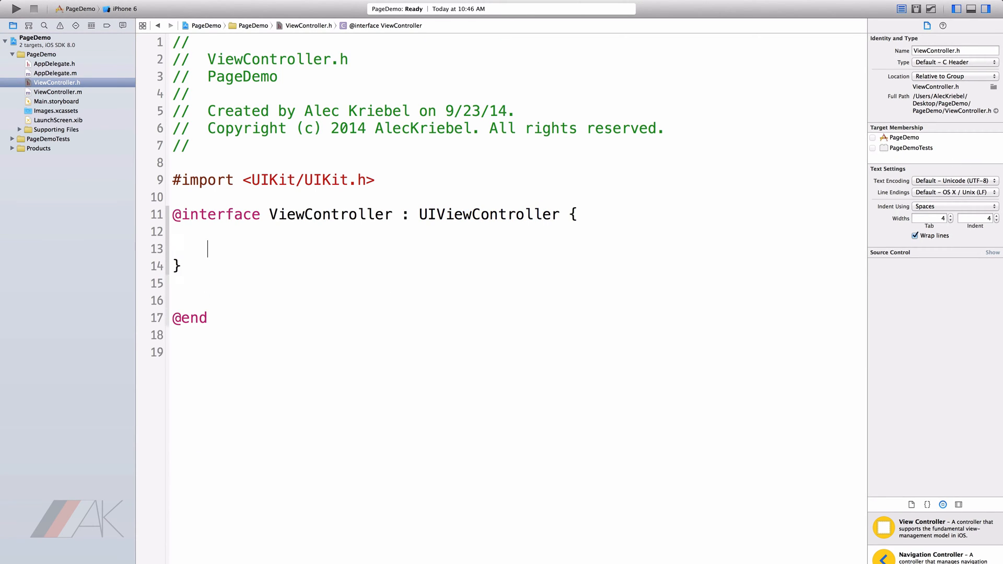
key("Return")
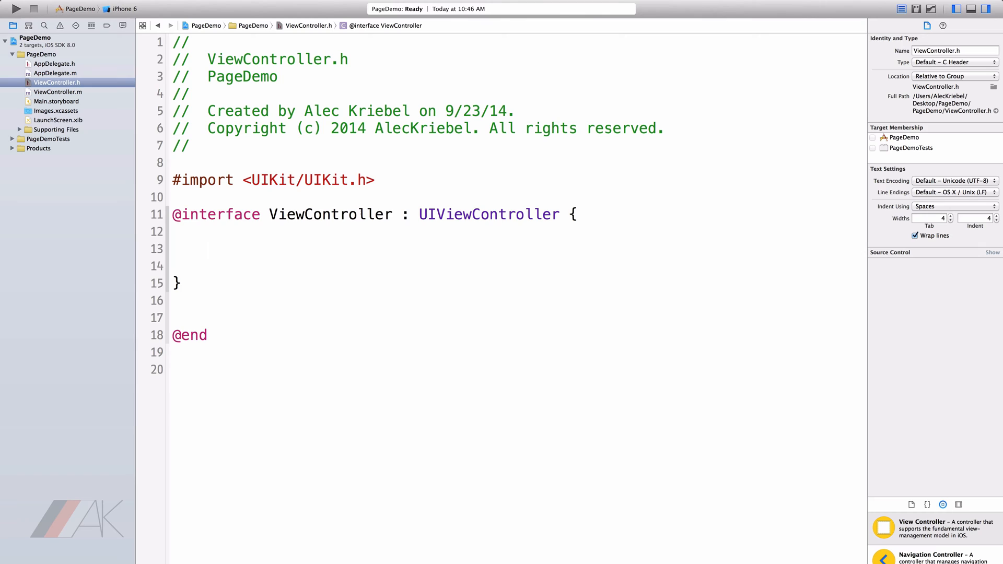
left_click(207, 248)
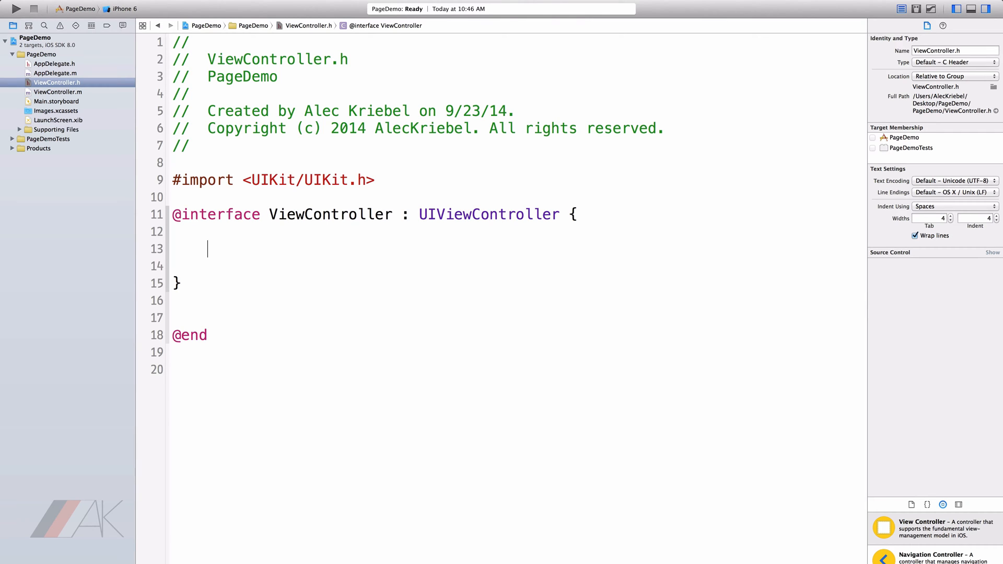
type("IBOutlet")
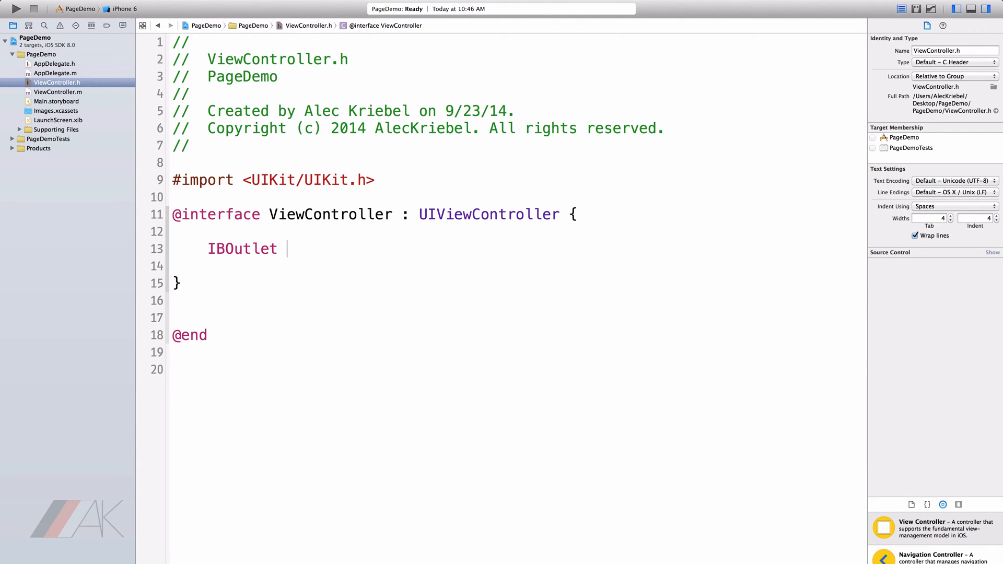
type("UILabel *")
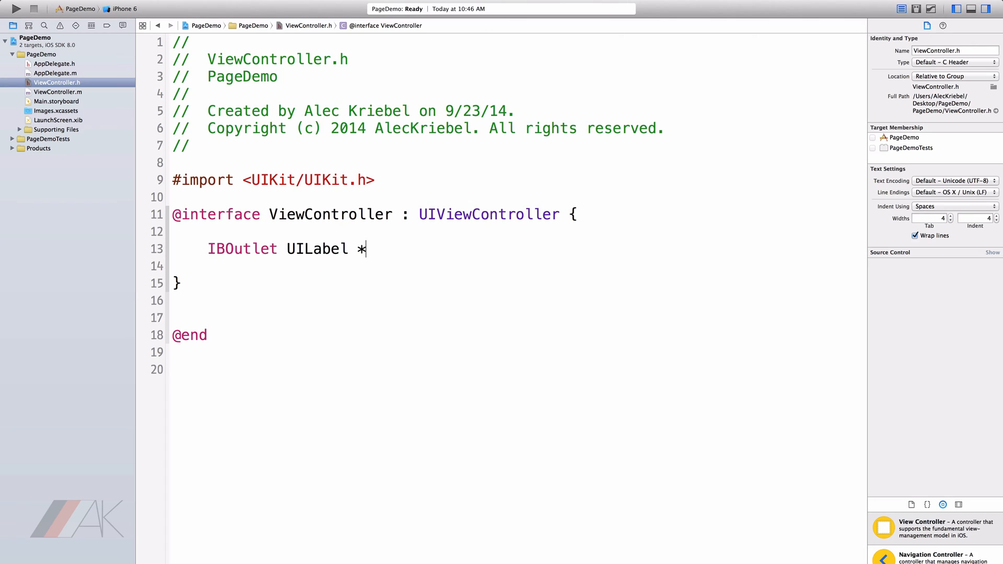
type("label;")
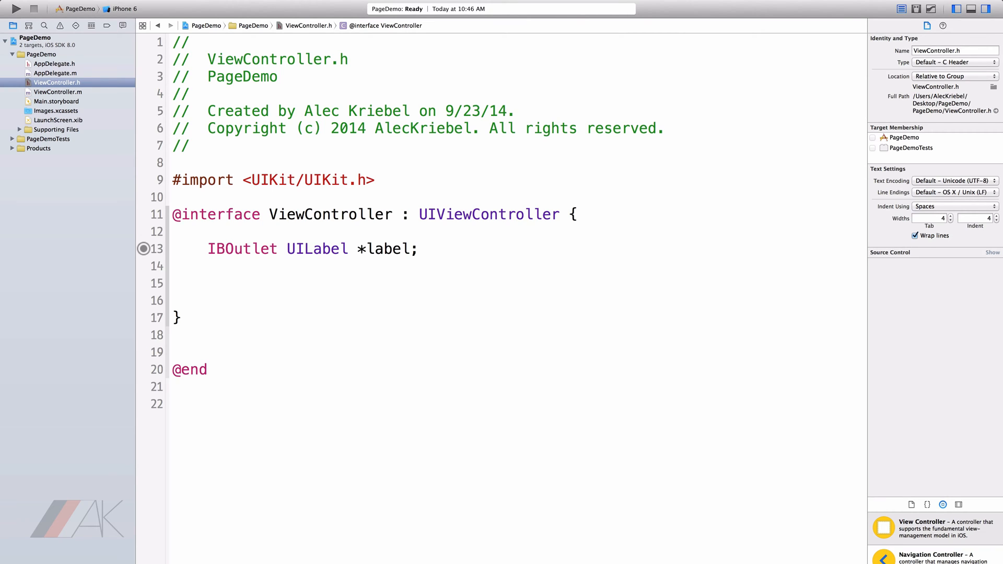
Declare IBOutlet UIPageControl *pageControl; below the label outlet.
type("IBOutlet")
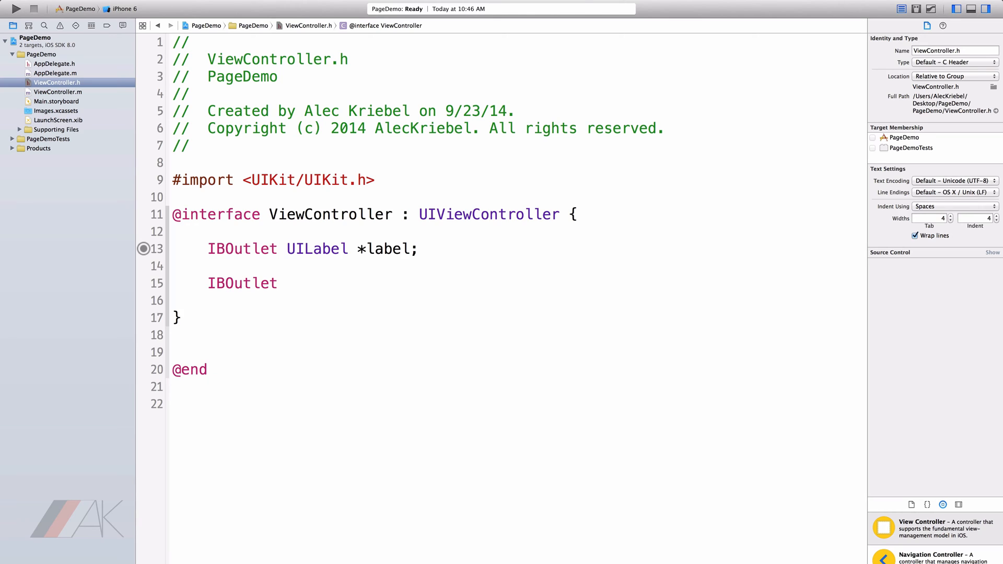
type("UIPageControl *pageControl")
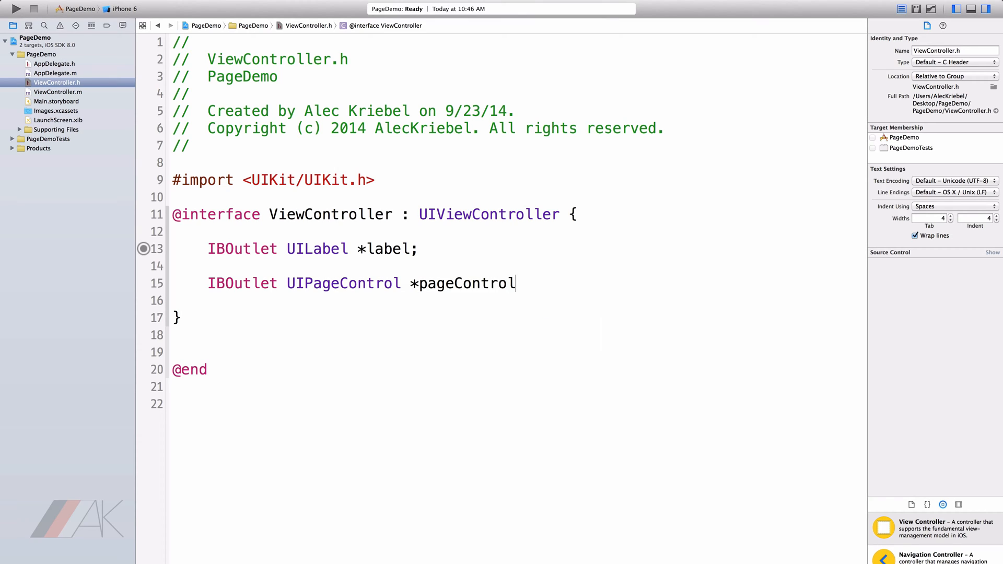
type(";")
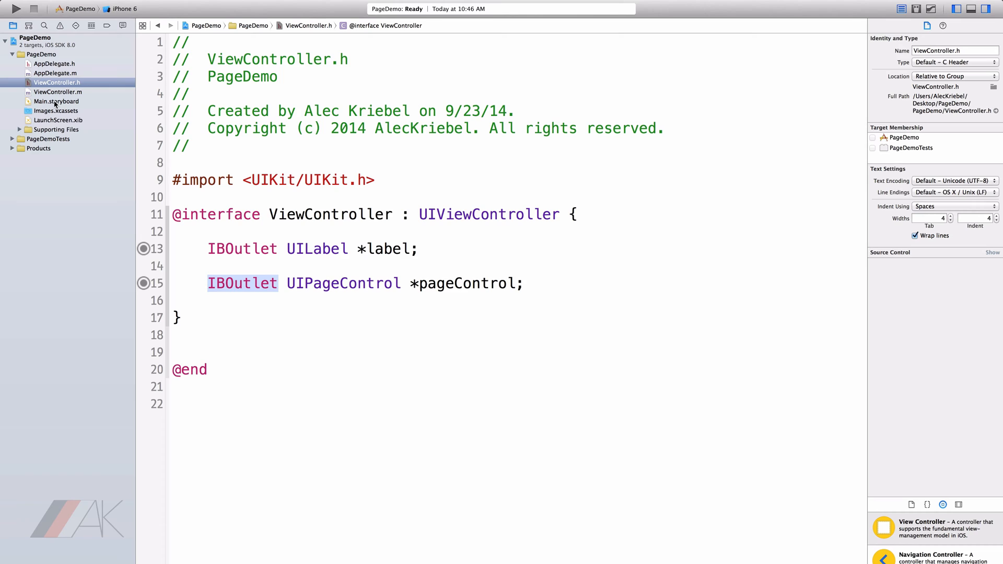
Open Main.storyboard and place a Label in the centre of the view controller's view.
left_click(57, 102)
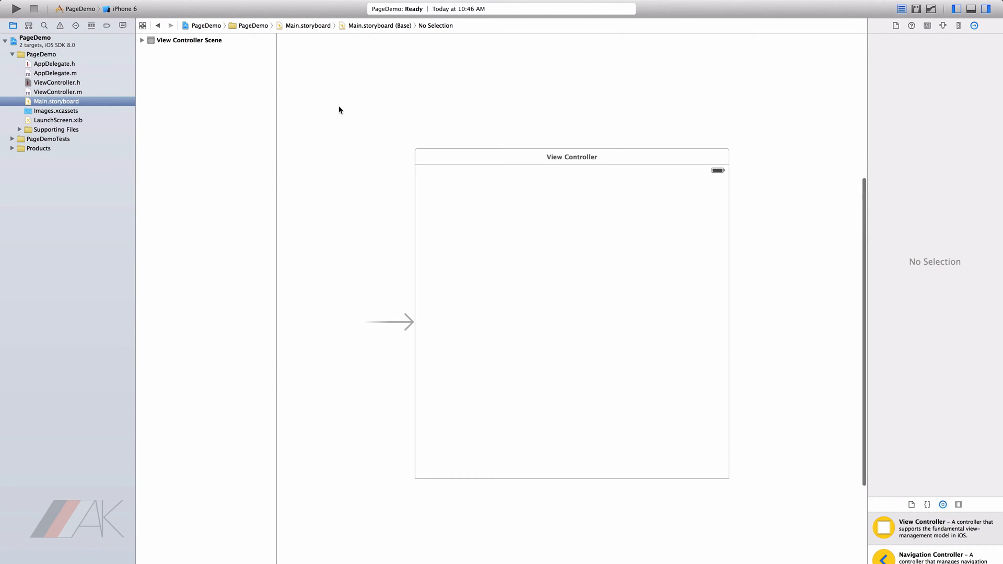
left_click(572, 157)
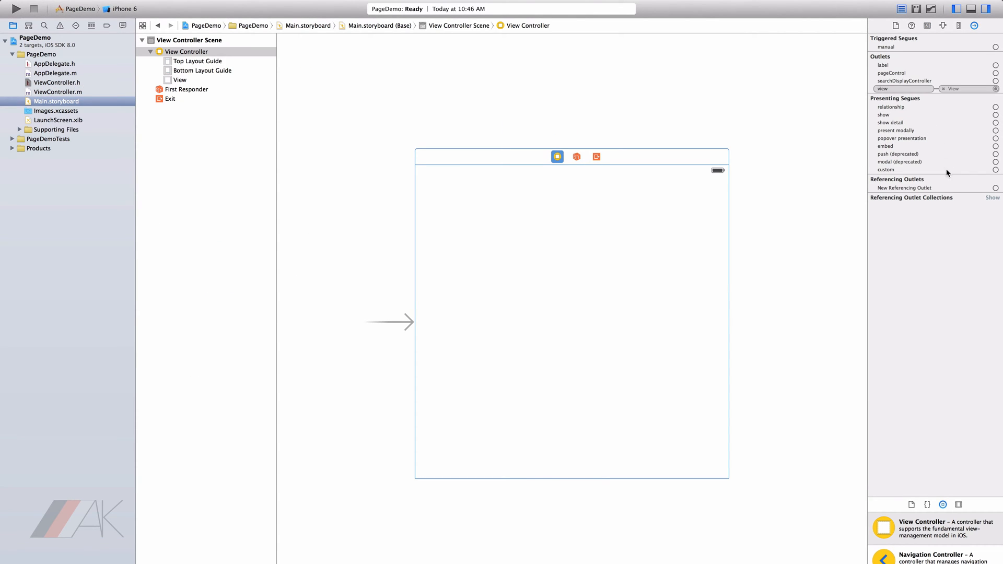
left_click(897, 25)
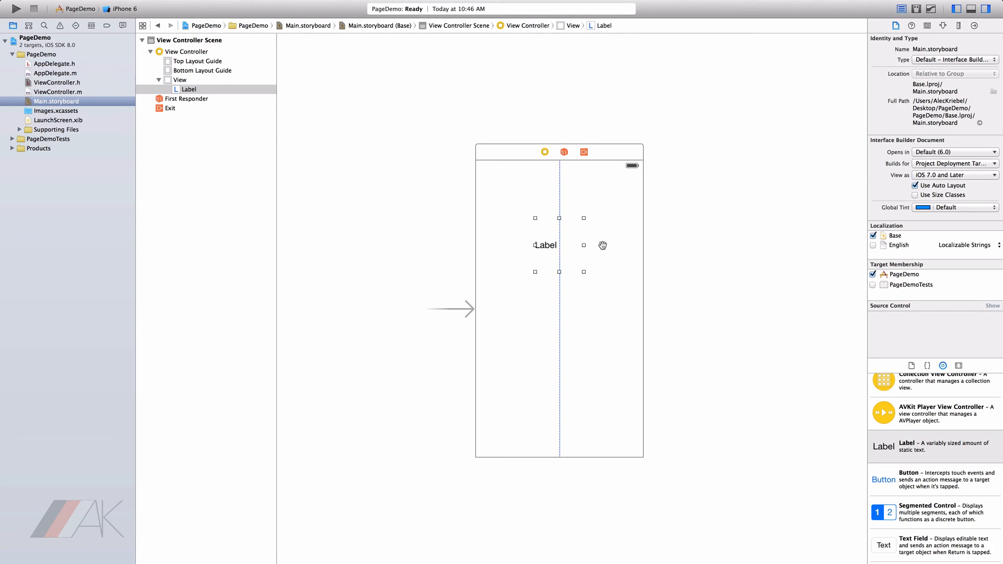
Set the label to centred alignment, 28-point font and empty text in the Attributes inspector.
left_click(927, 25)
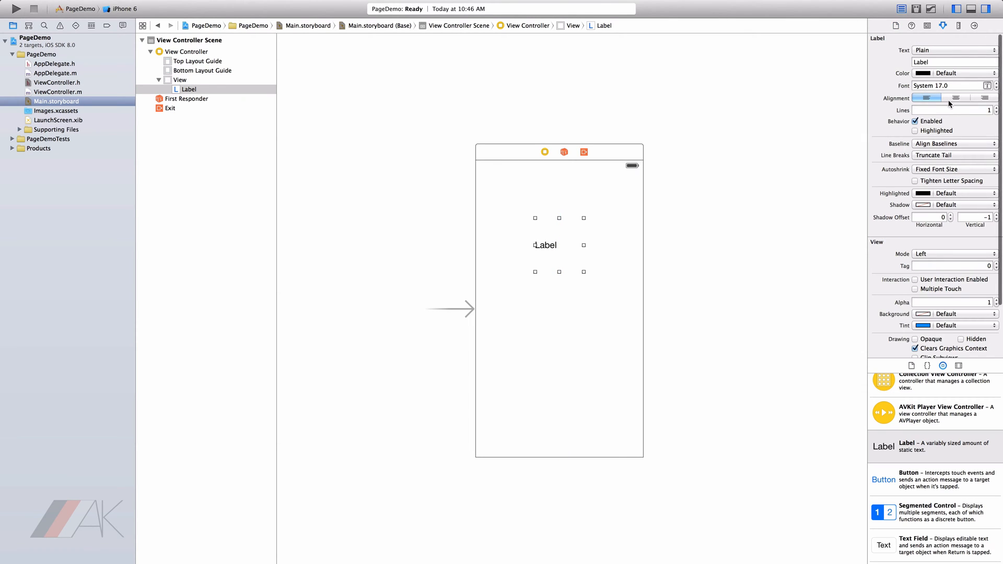
left_click(956, 98)
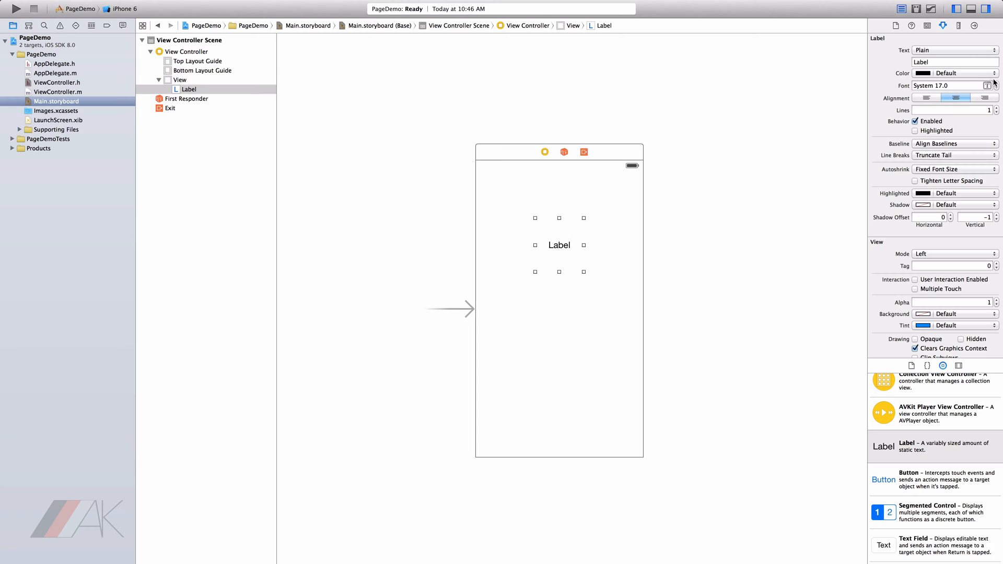
left_click(996, 84)
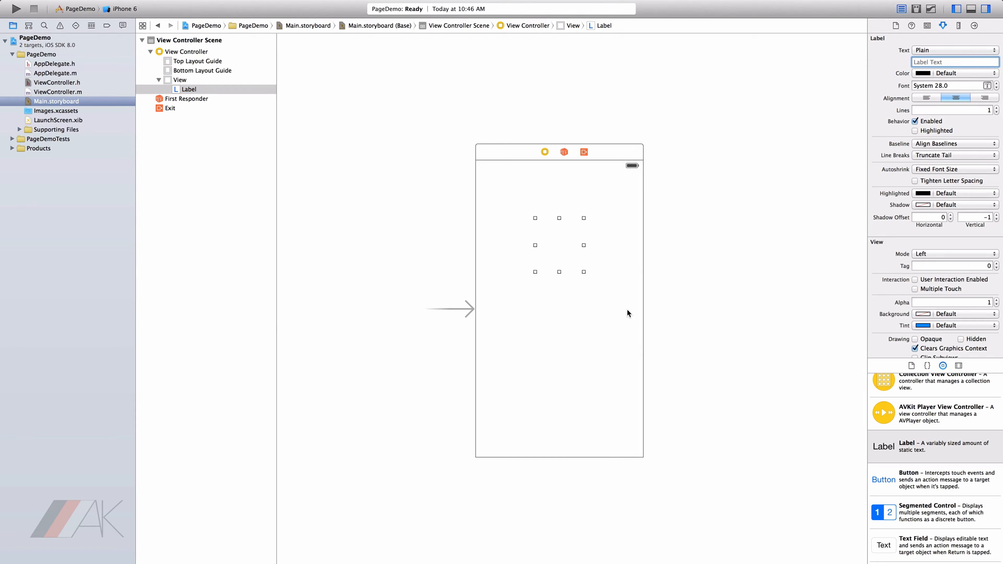
Set the page control's Tint Color to black in the Colors panel.
scroll("down", 3)
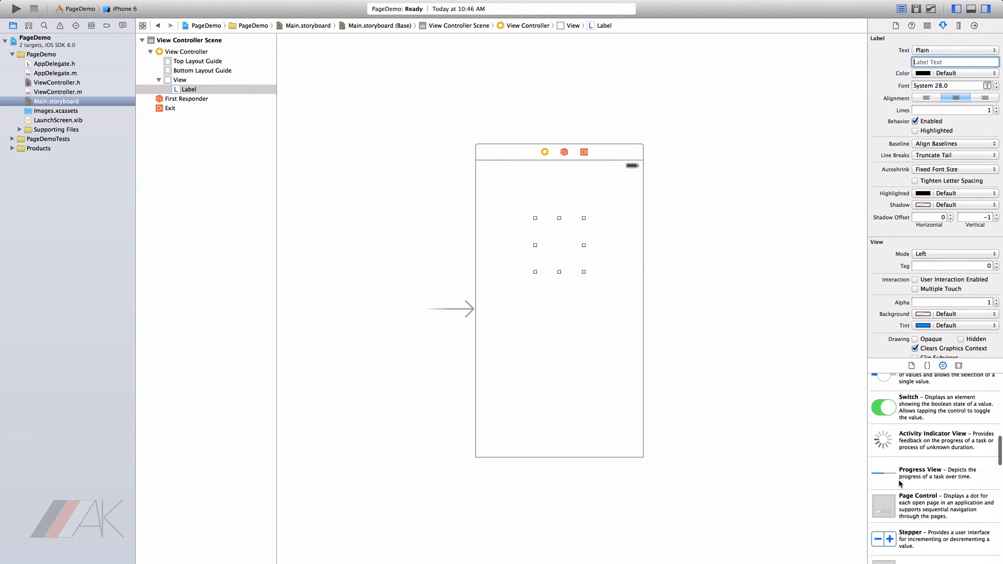
scroll("up", 3)
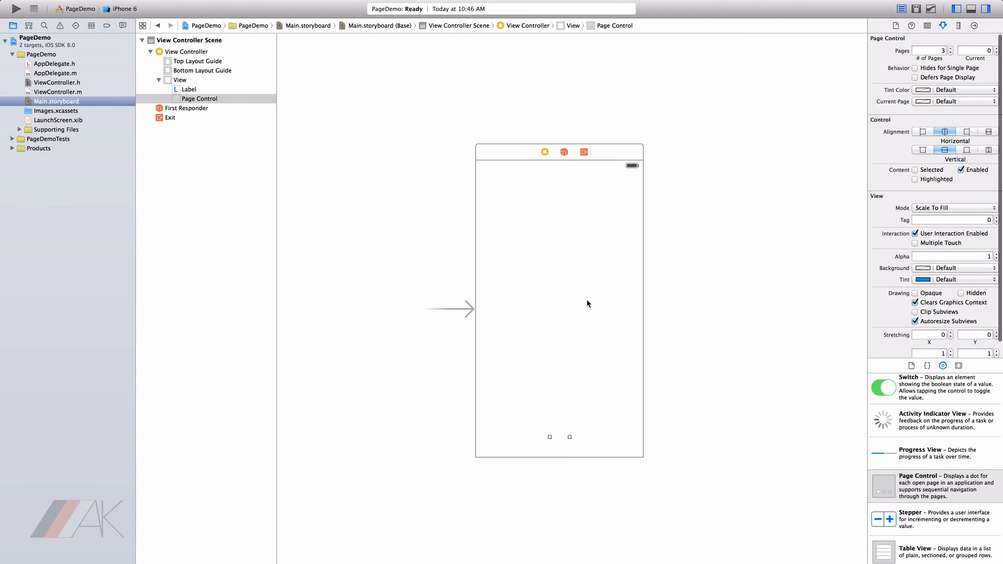
mouse_move(560, 438)
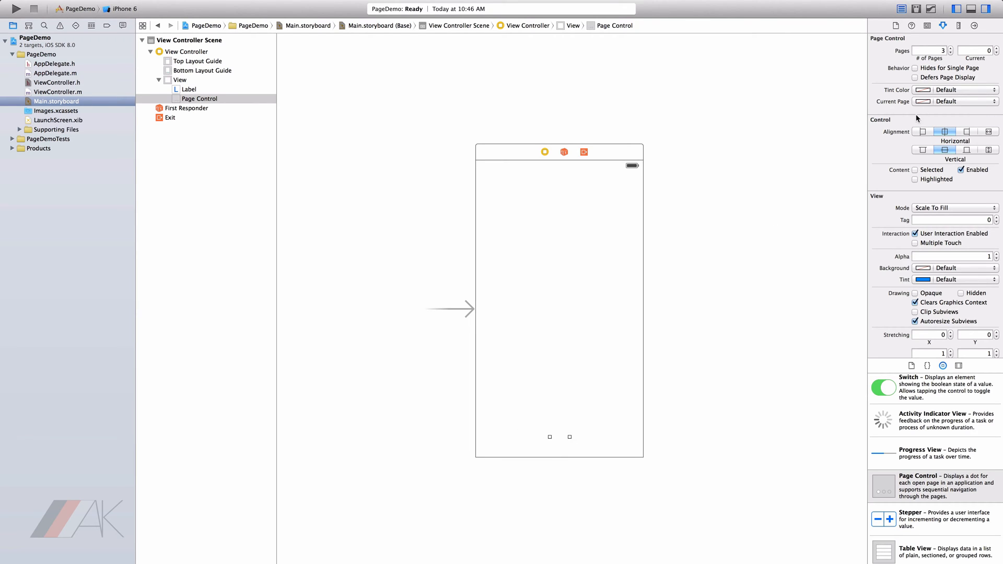
mouse_move(932, 91)
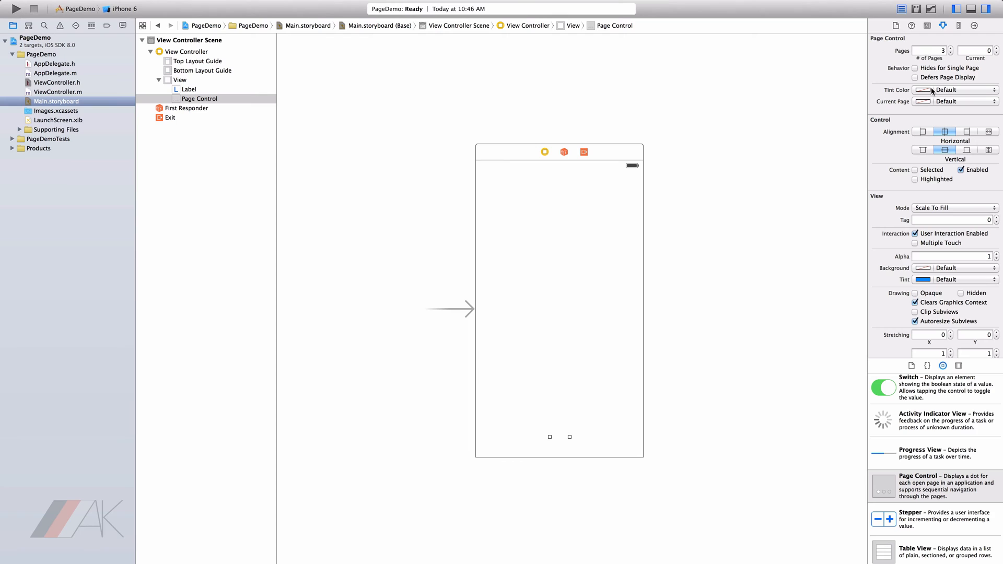
left_click(923, 90)
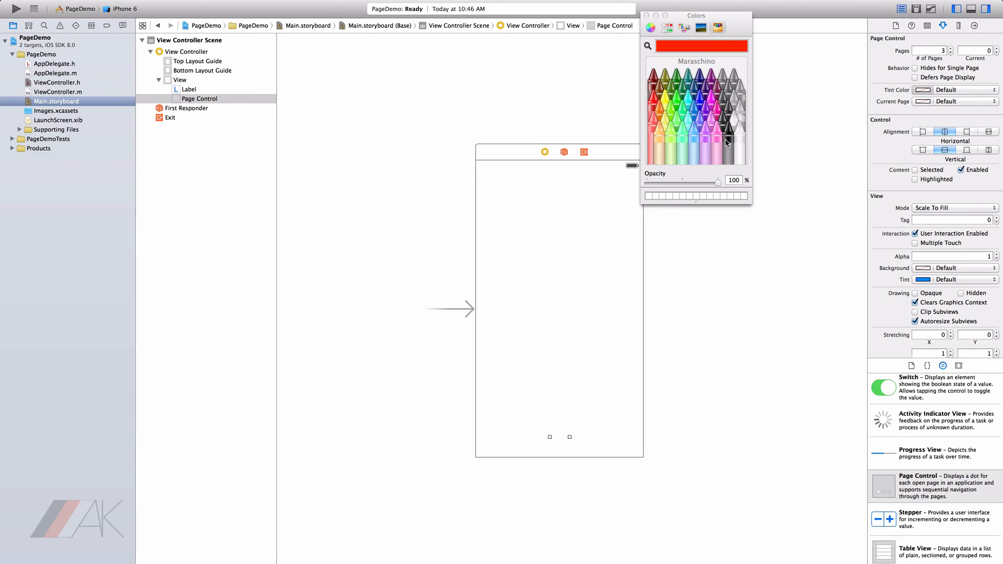
left_click(729, 141)
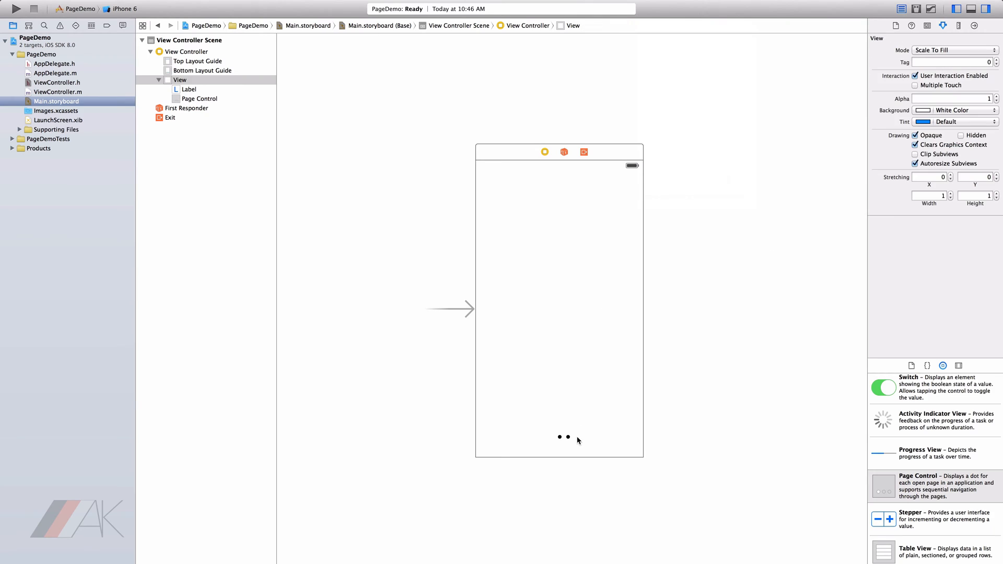
Set the Current Page colour to Steel, close the Colors panel and preview the dots.
left_click(198, 98)
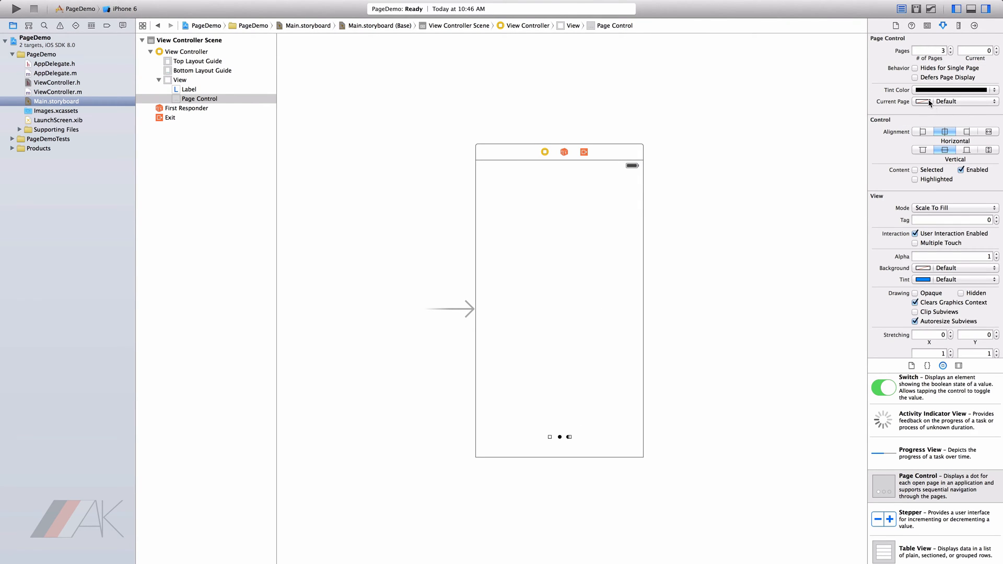
left_click(953, 90)
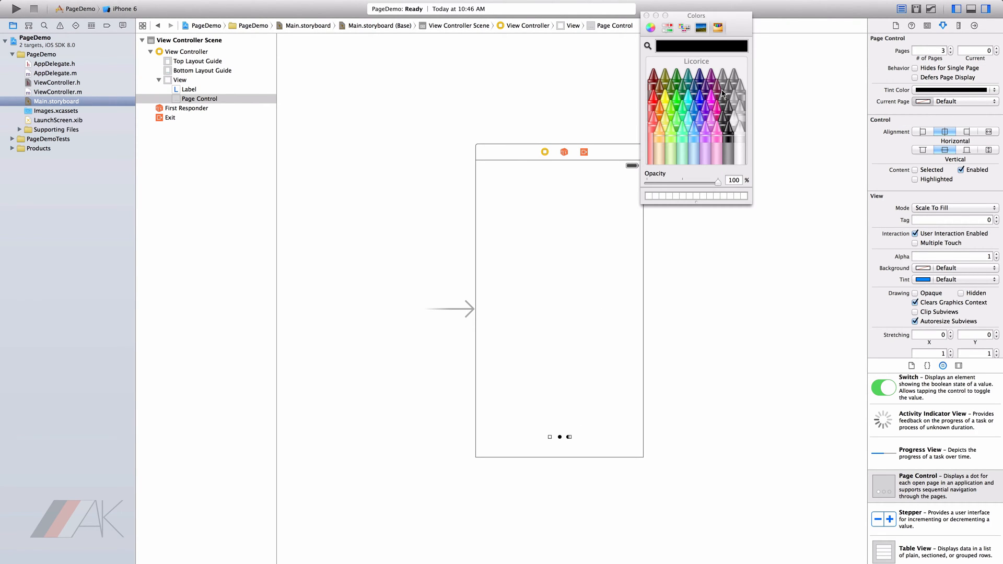
left_click(549, 443)
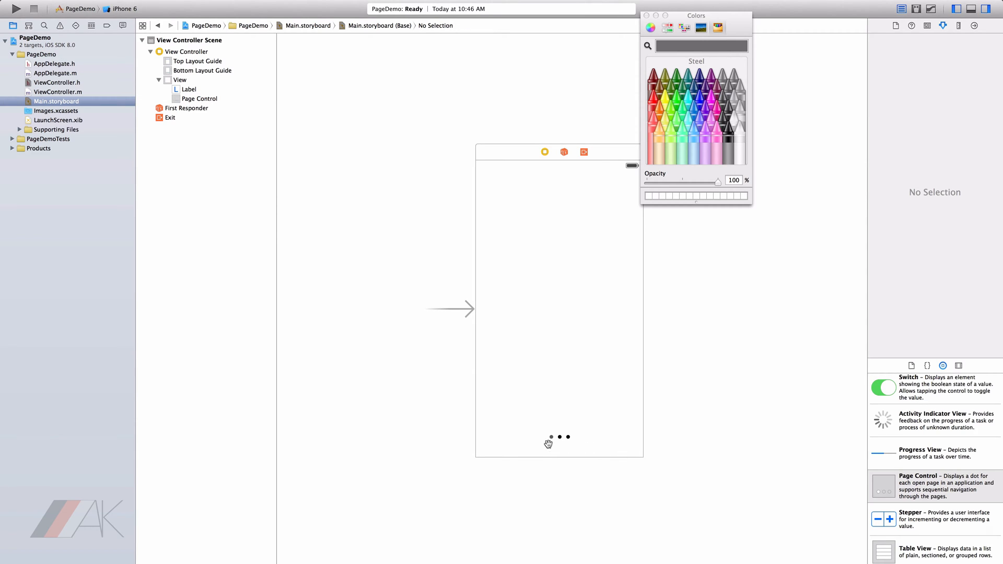
mouse_move(549, 439)
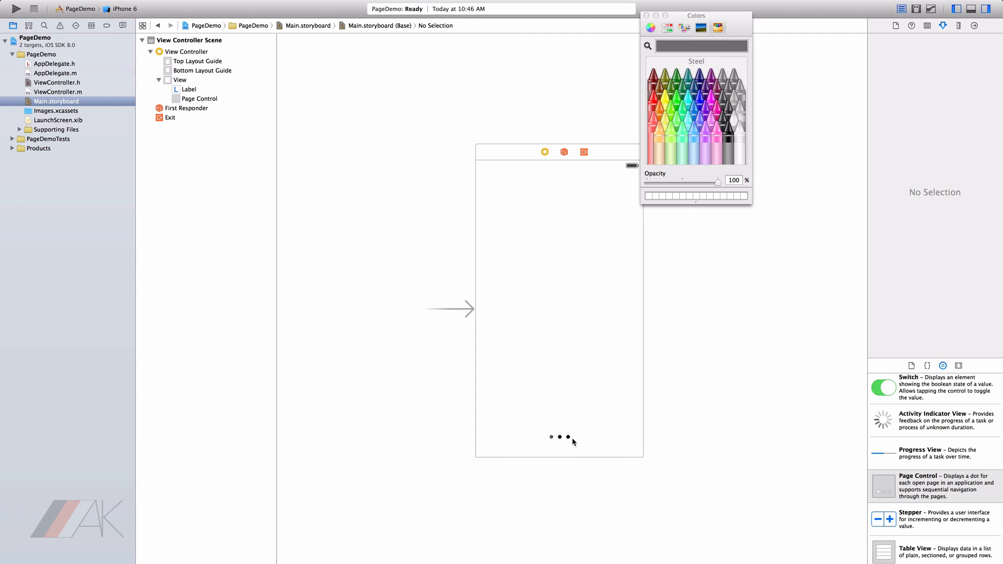
left_click(645, 16)
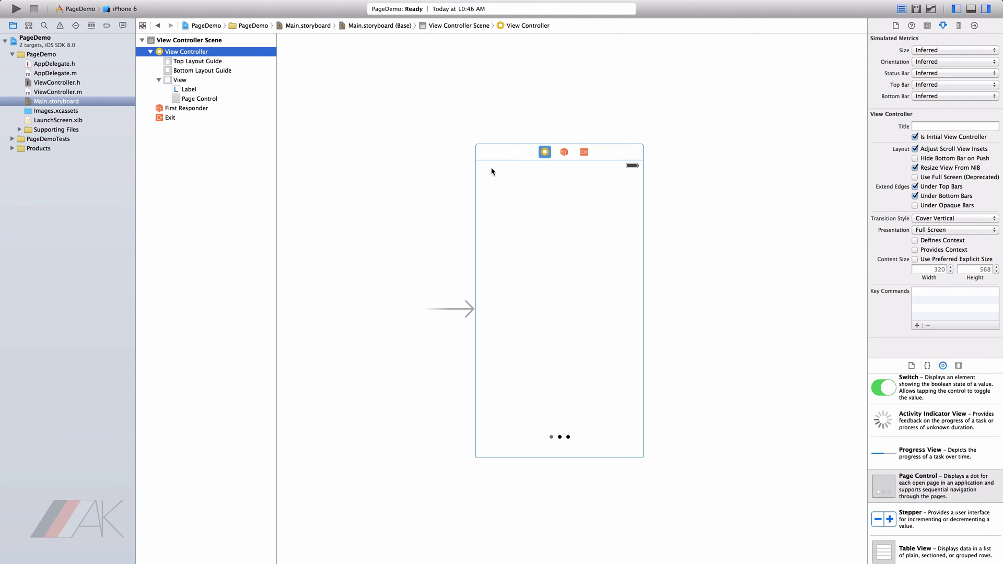
Verify the label and pageControl outlets in the Connections inspector and open ViewController.m.
left_click(974, 25)
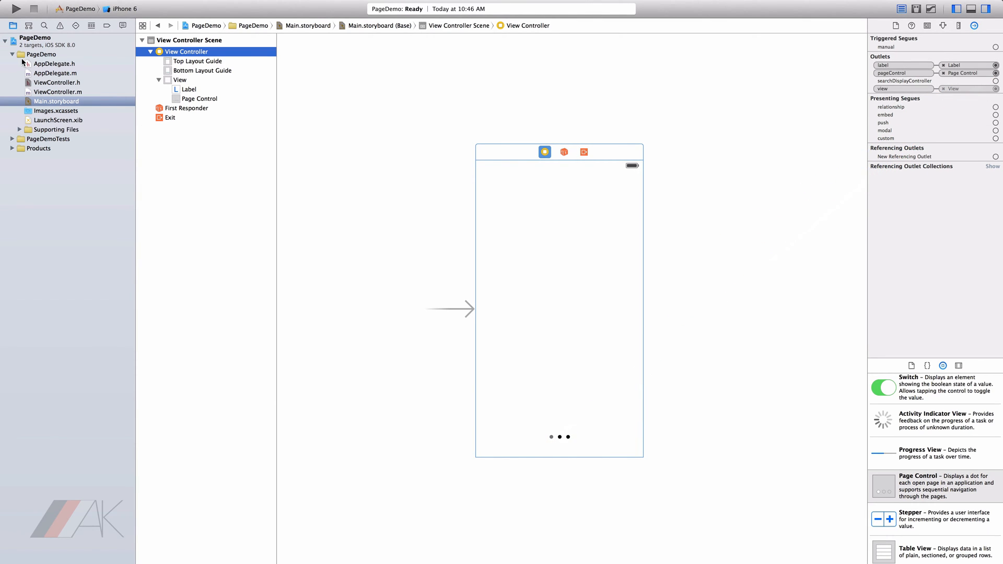
left_click(57, 92)
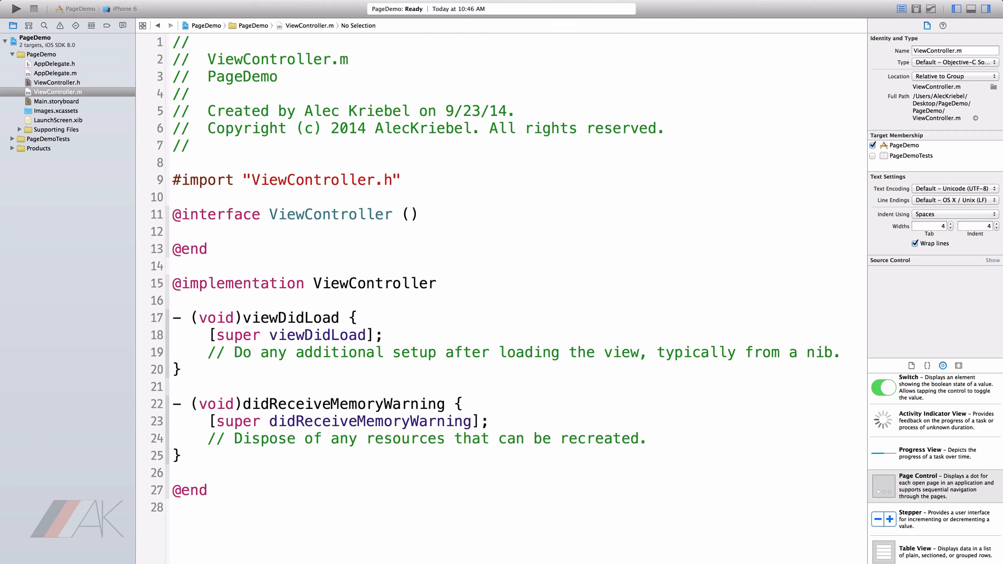
Add the - (IBAction)changePage:(id)sender method skeleton above viewDidLoad.
left_click(206, 301)
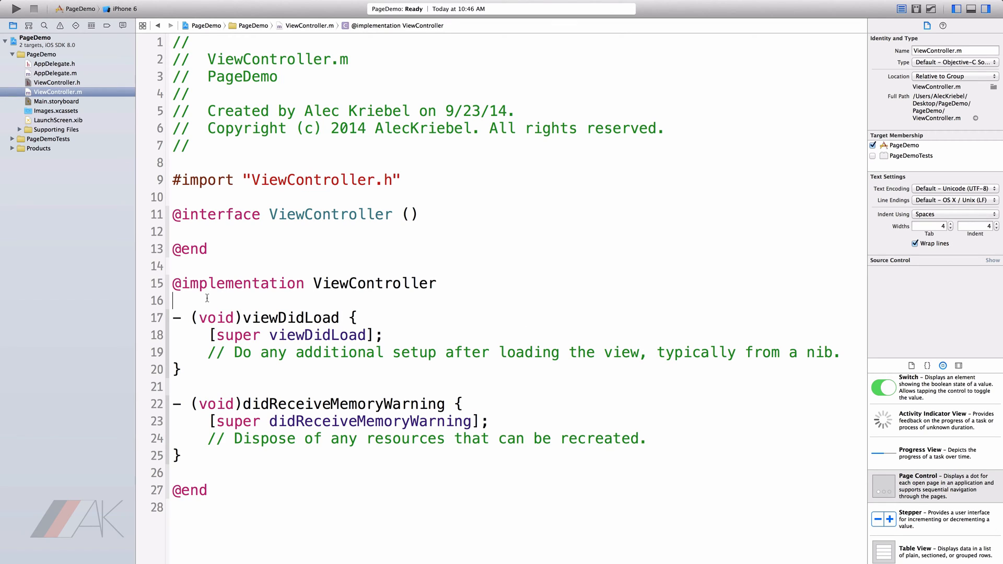
key("Return")
type("- (IBAction)change:(id)sender")
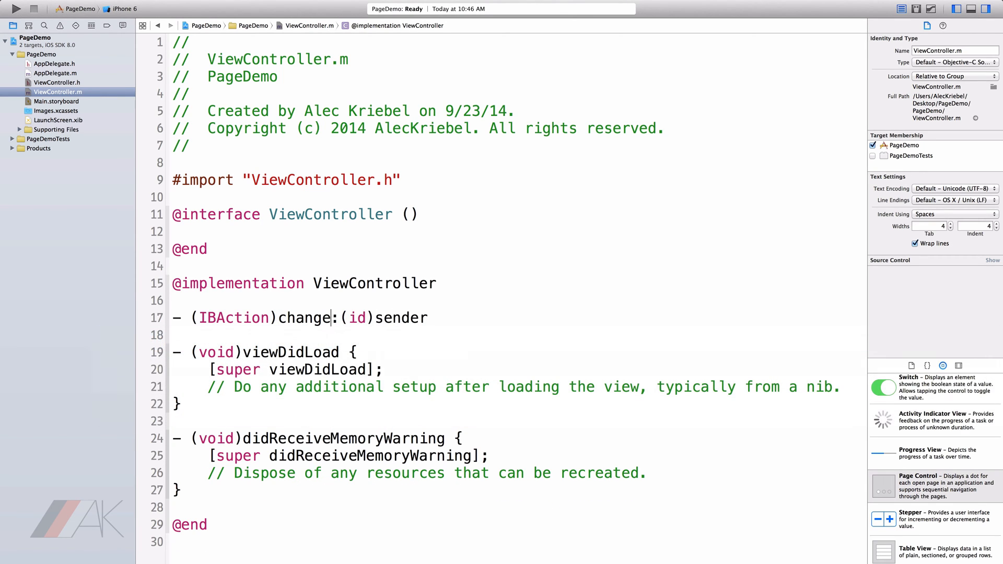
type("Page")
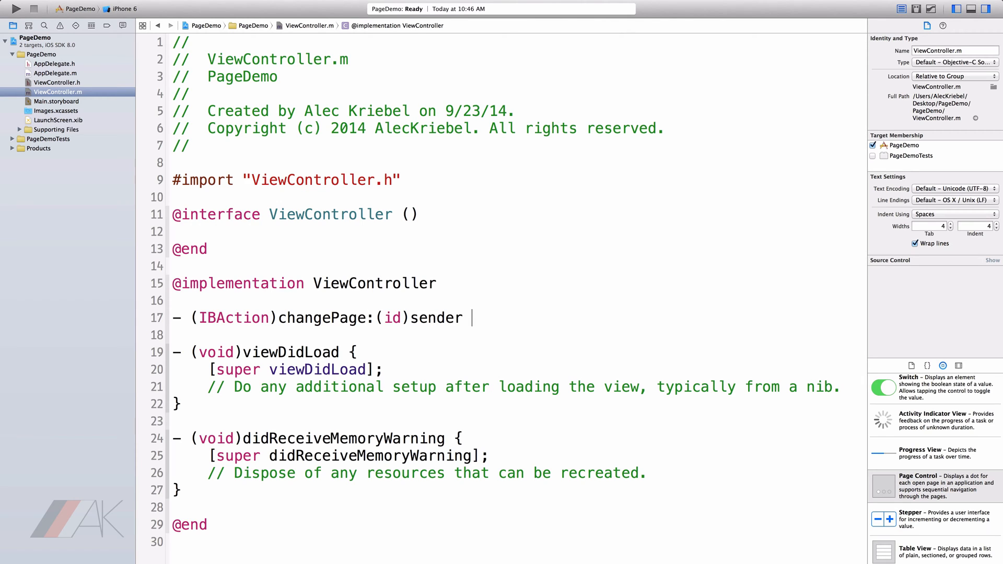
type("{")
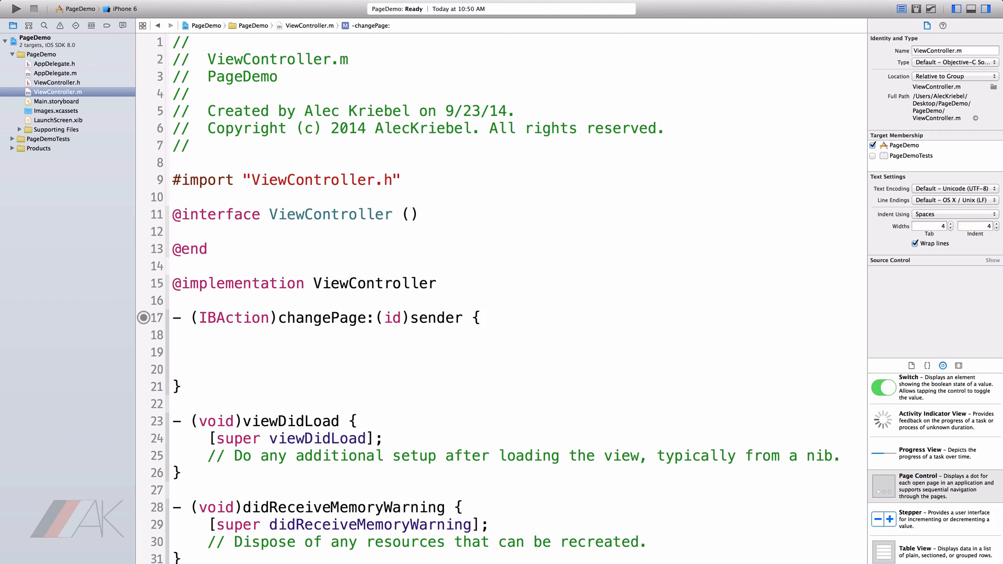
Set label.text to [NSString stringWithFormat:@"%ld", [pageControl currentPage]] in the method body.
left_click(208, 352)
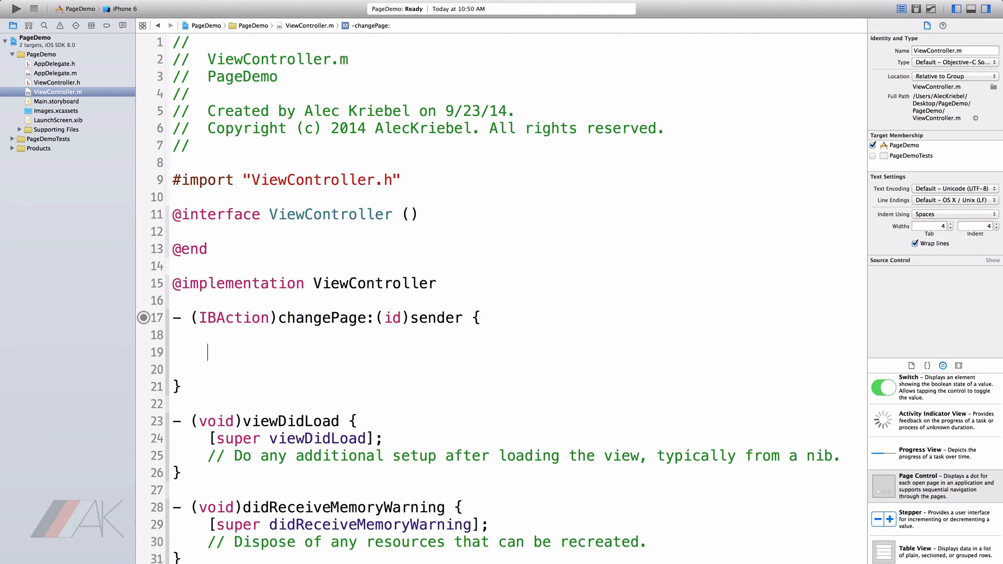
type("label")
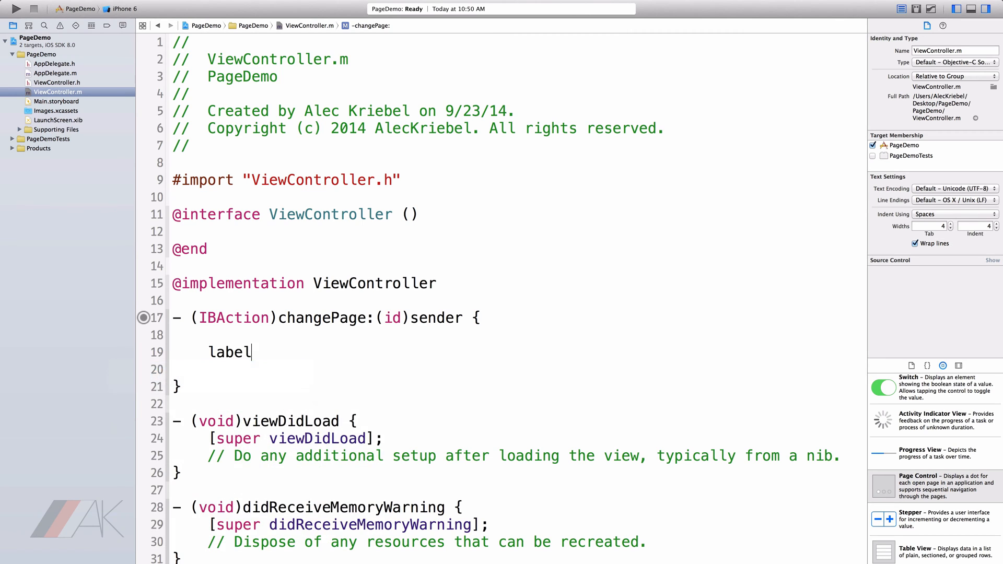
type(".text =")
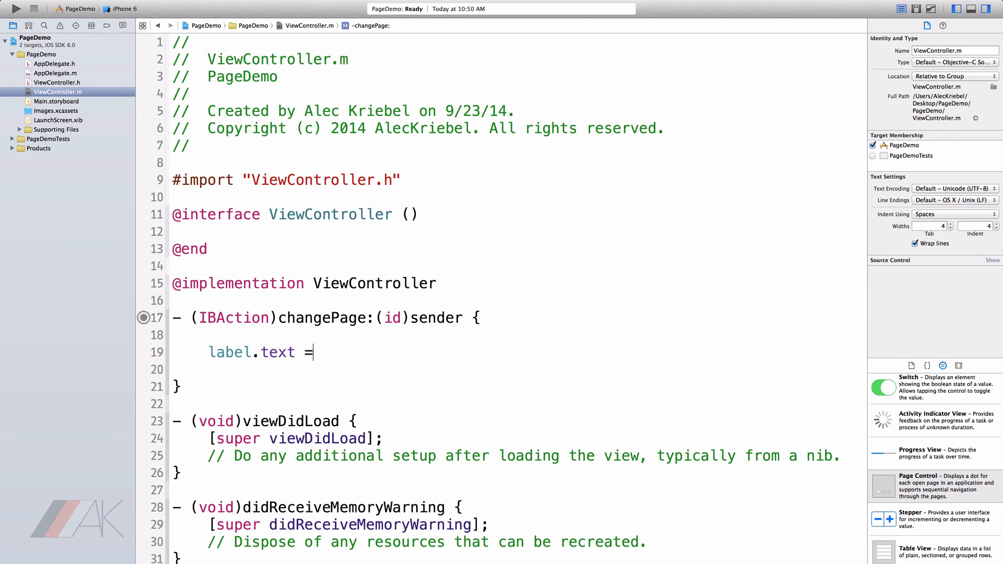
type("[NS")
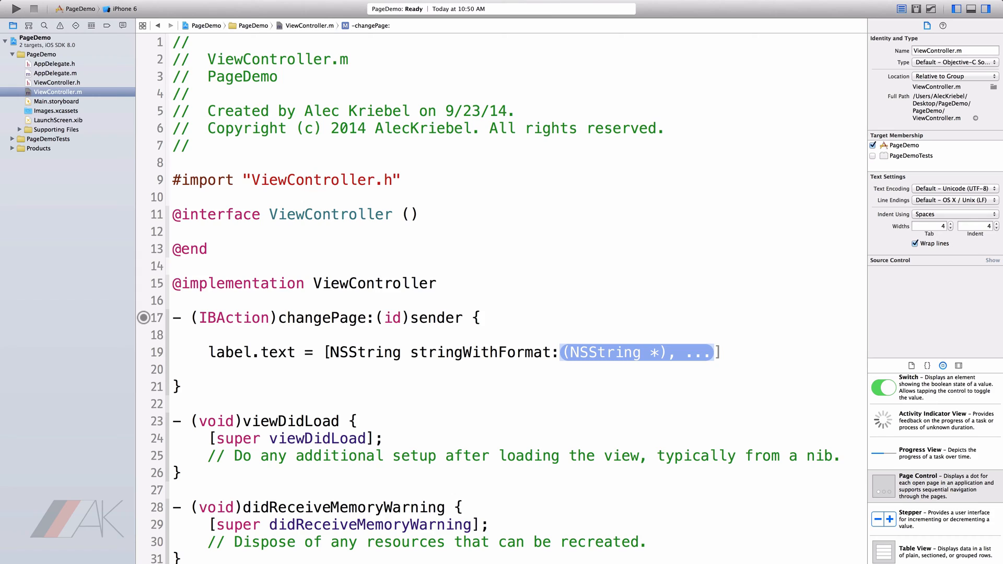
type("@\"%")
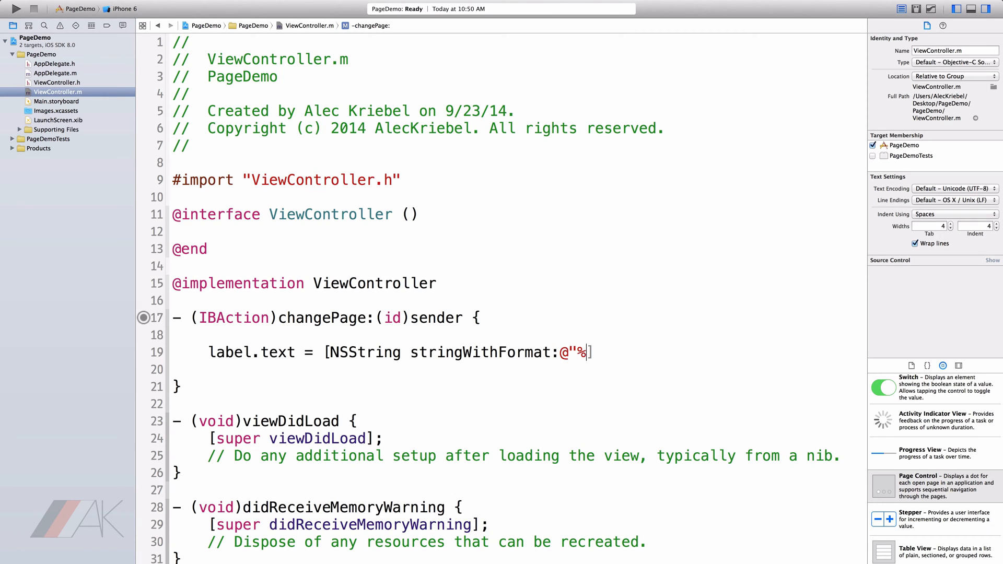
type("ld\",")
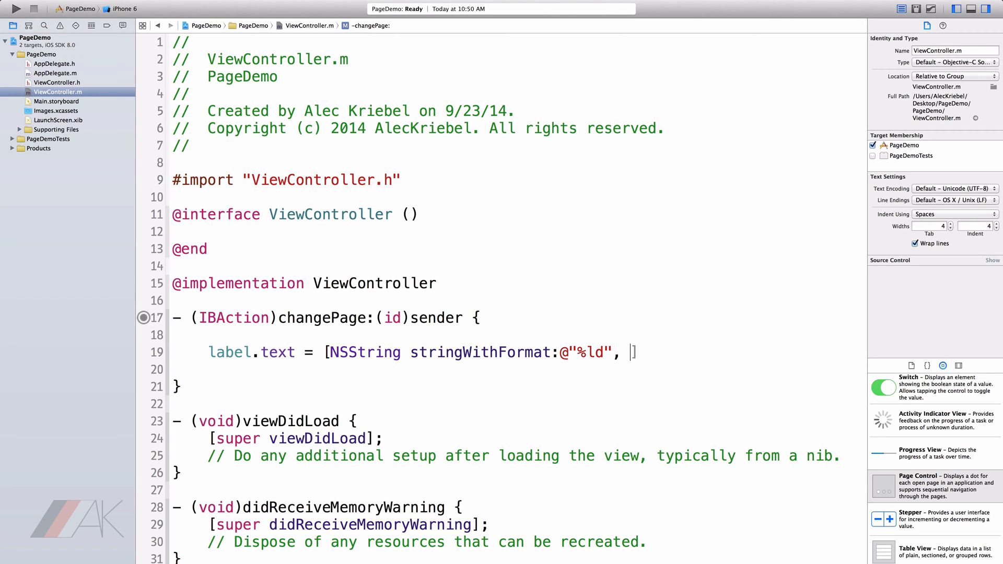
type("[")
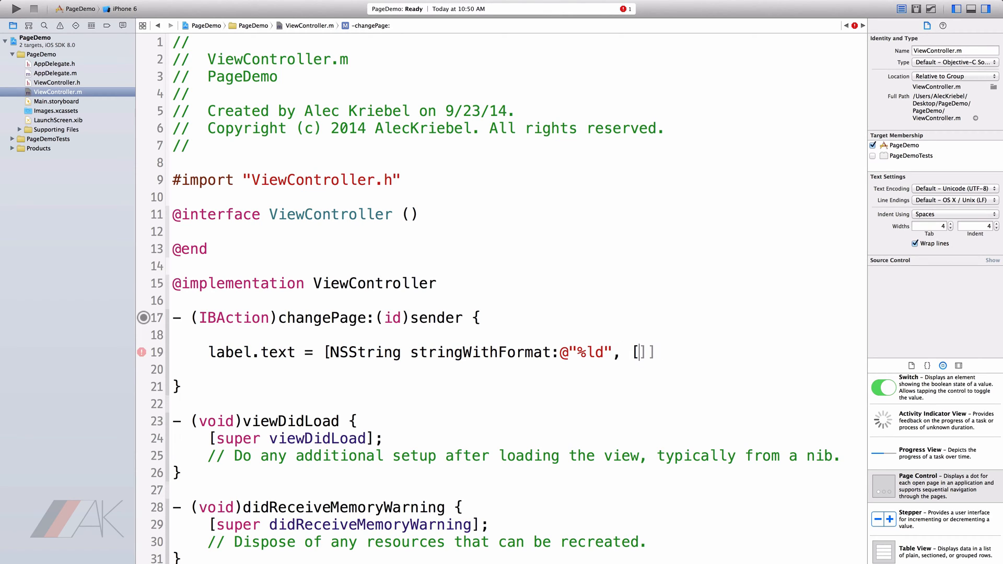
type("pageControl")
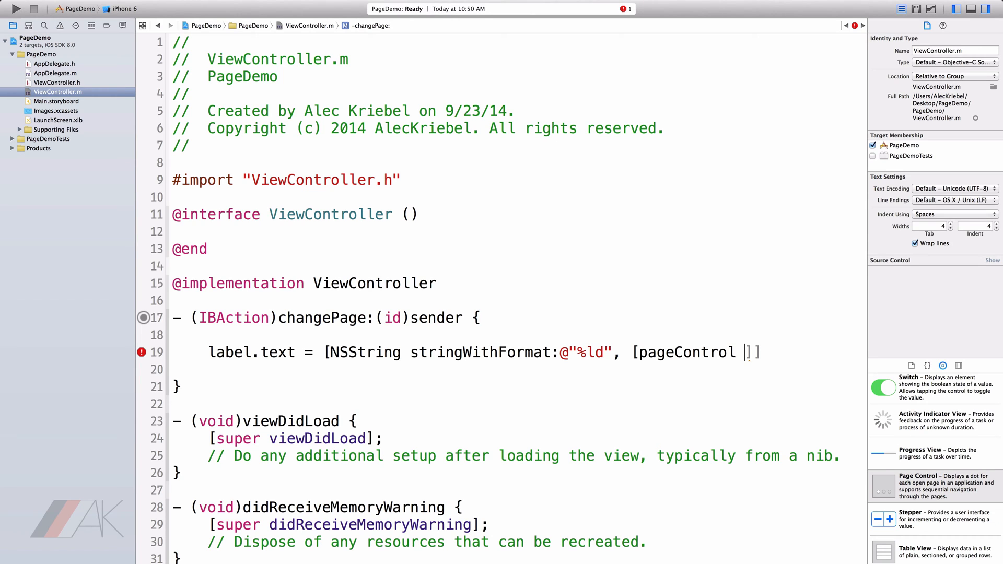
type("currentPage]")
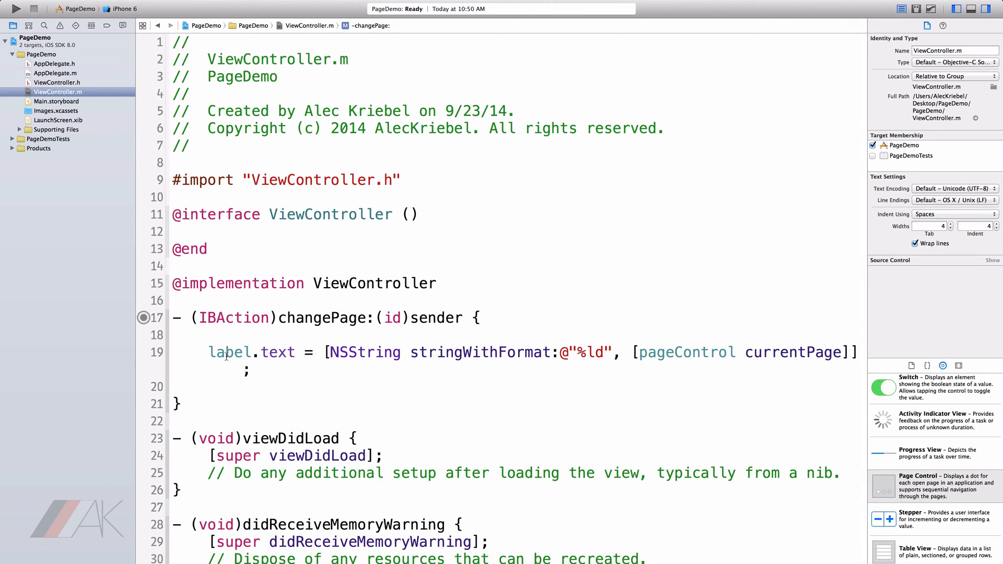
mouse_move(284, 353)
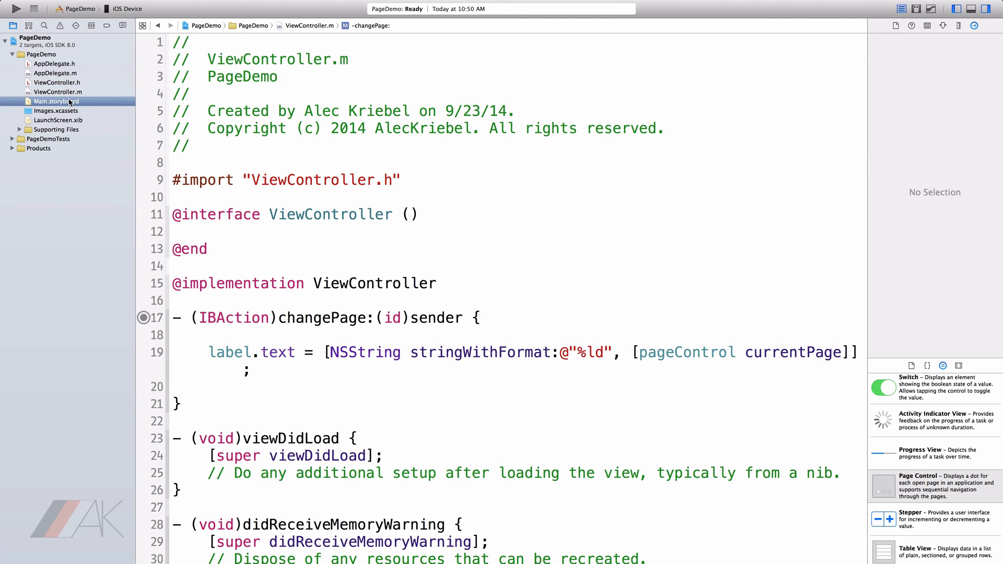
Connect the page control's Value Changed event to changePage: in Main.storyboard.
left_click(57, 102)
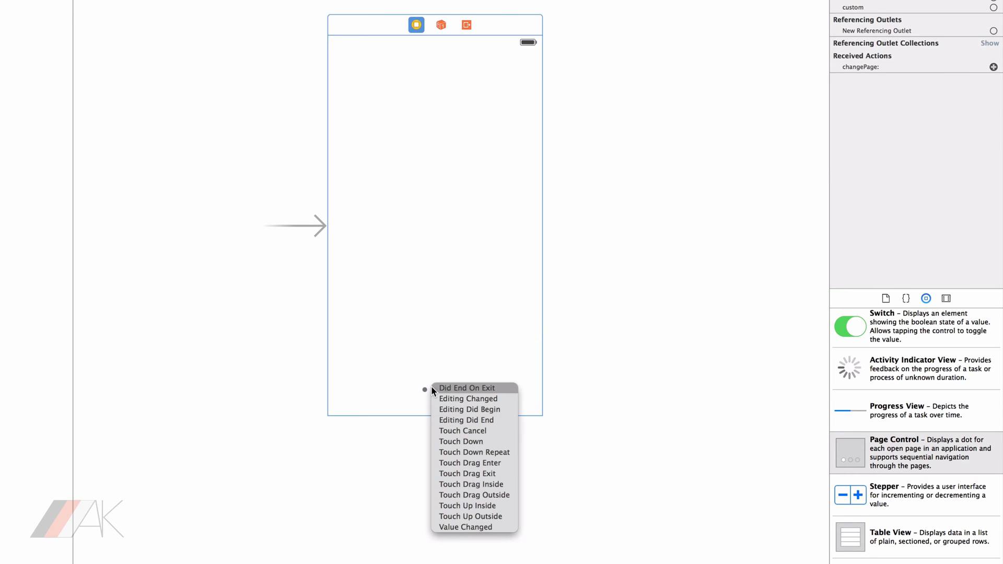
mouse_move(465, 526)
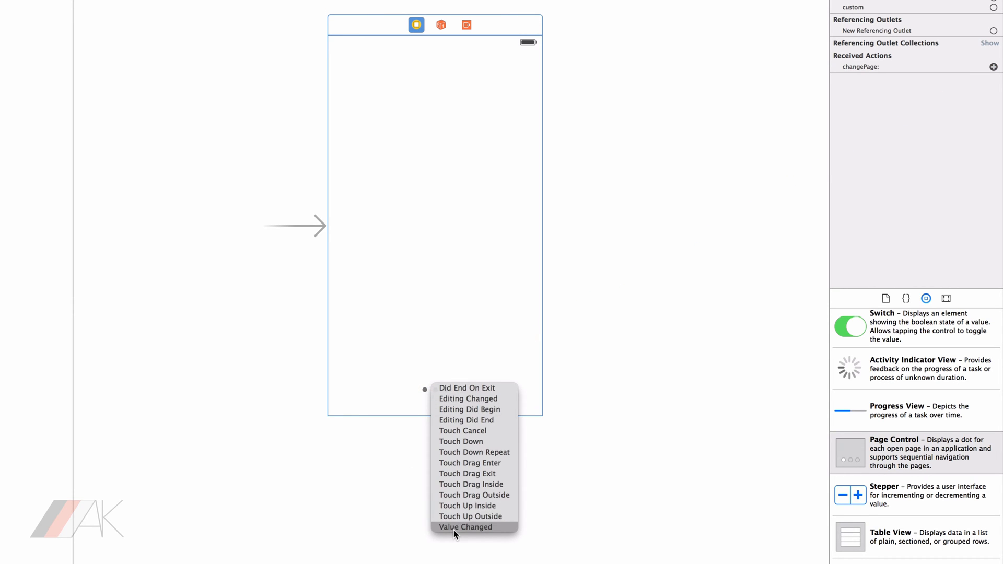
left_click(465, 527)
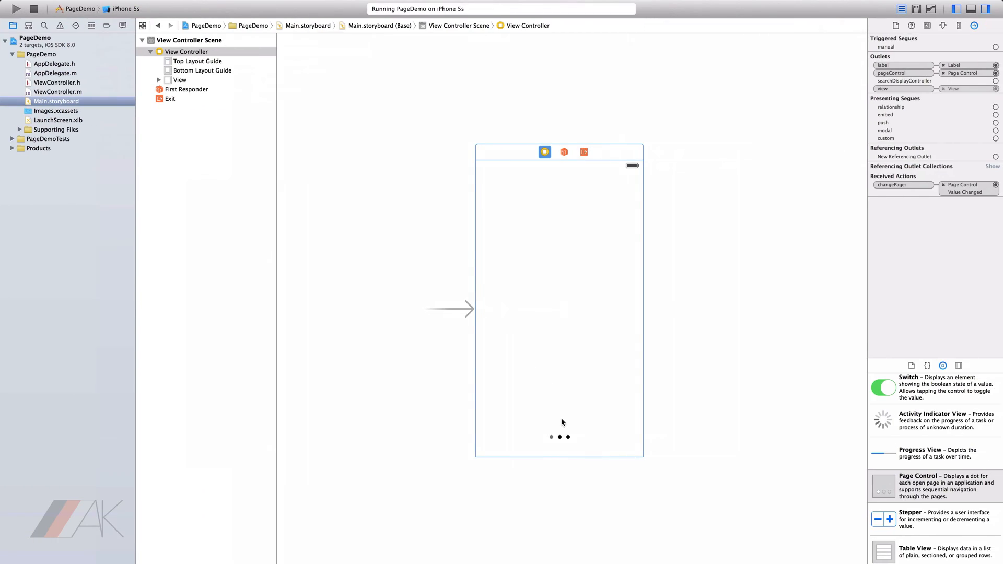
Review the page control's attributes showing nine pages and current page 0, then return to ViewController.m.
left_click(559, 437)
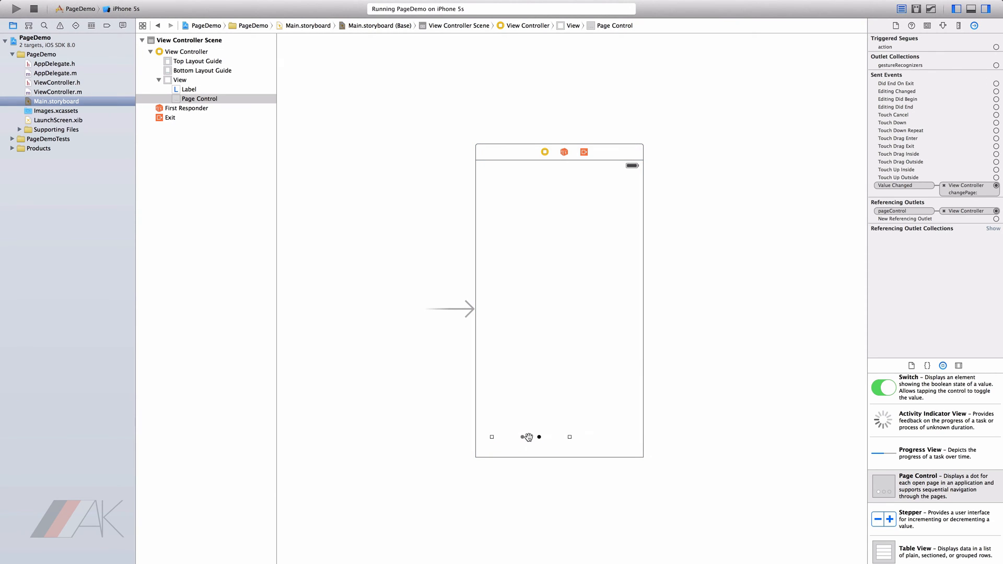
left_click(180, 79)
type("9")
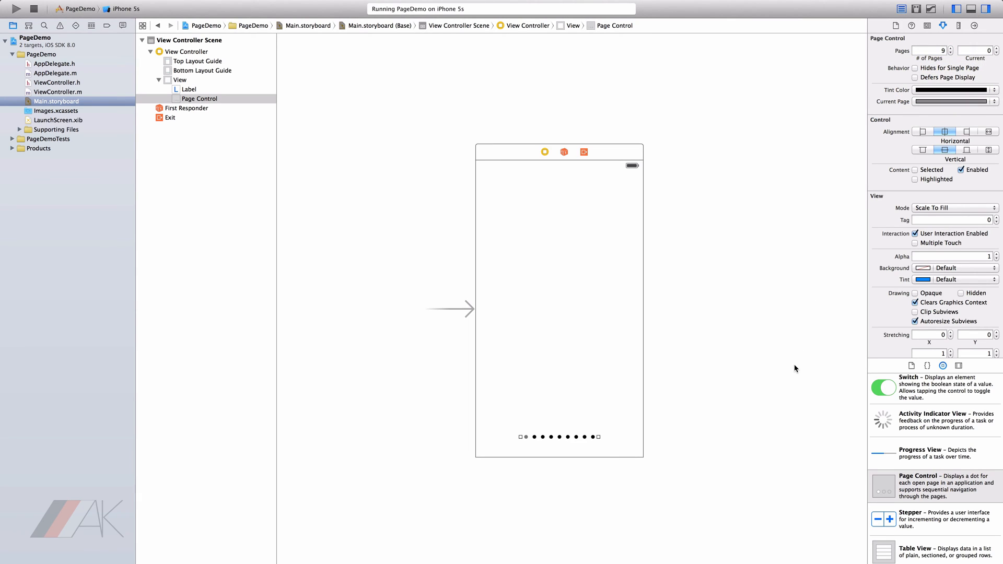
mouse_move(819, 239)
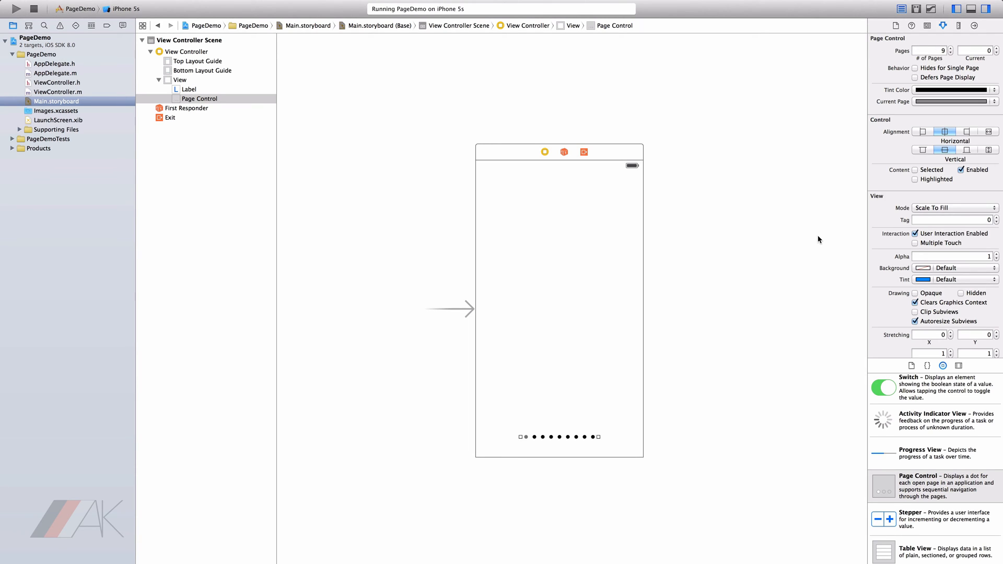
left_click(996, 49)
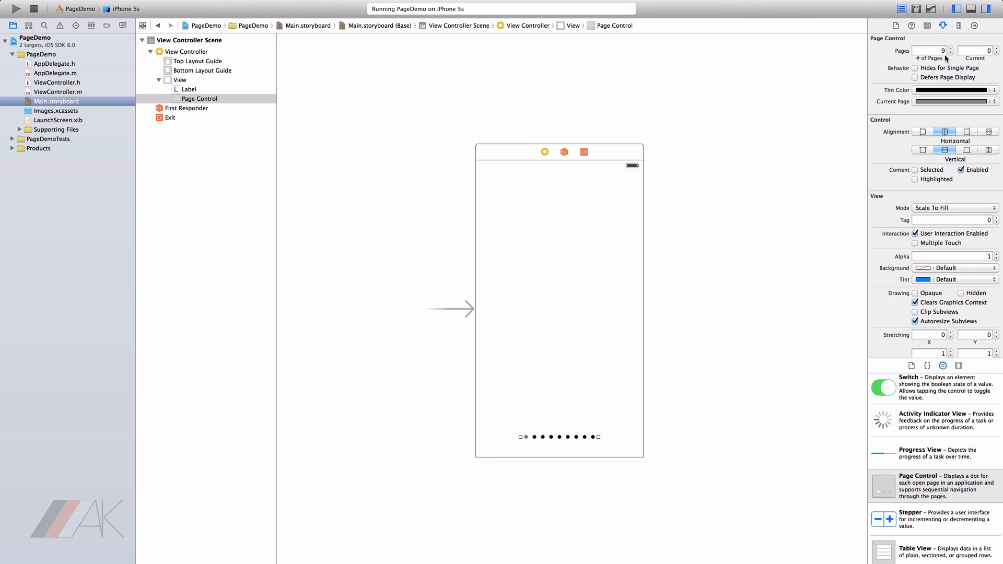
mouse_move(936, 58)
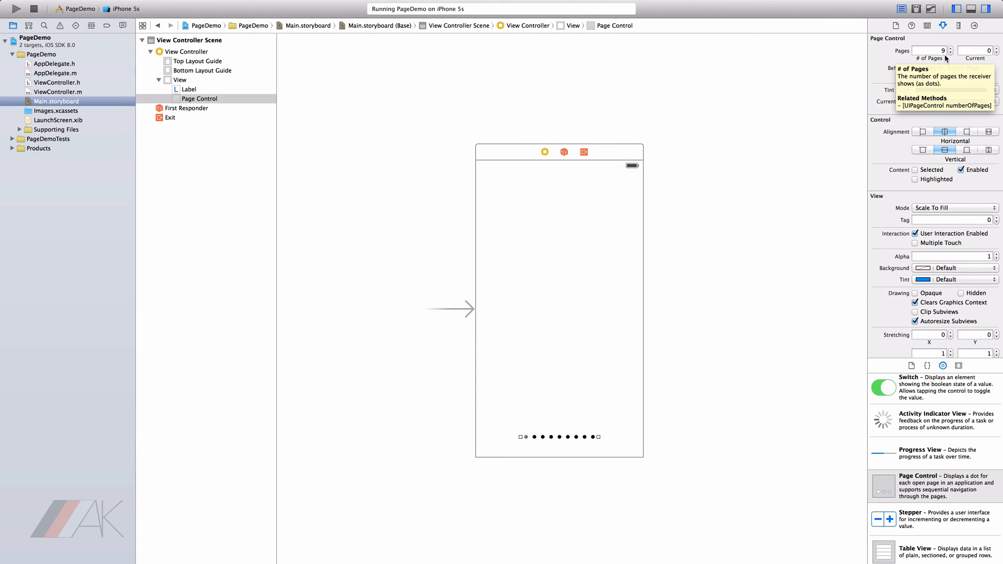
mouse_move(953, 93)
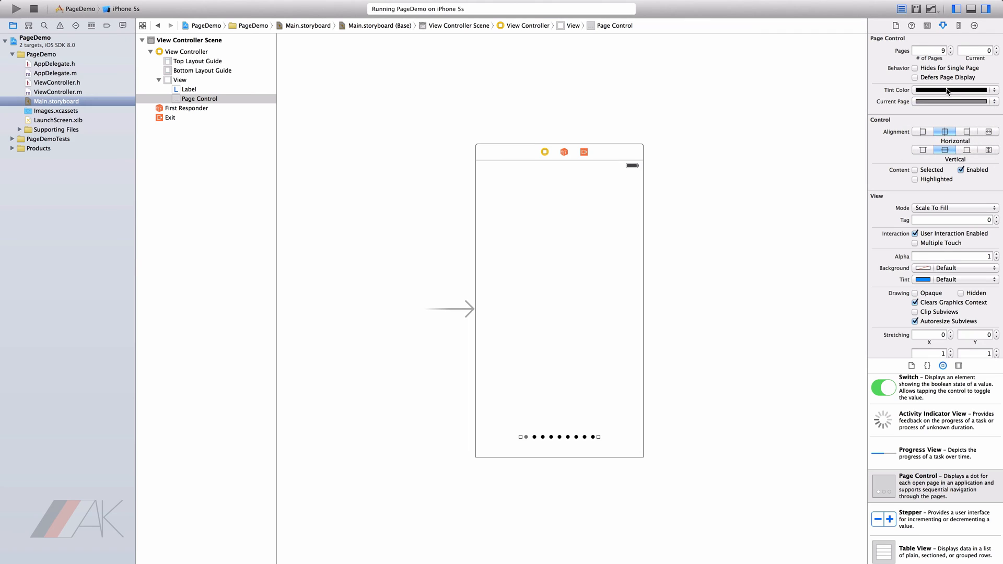
left_click(58, 81)
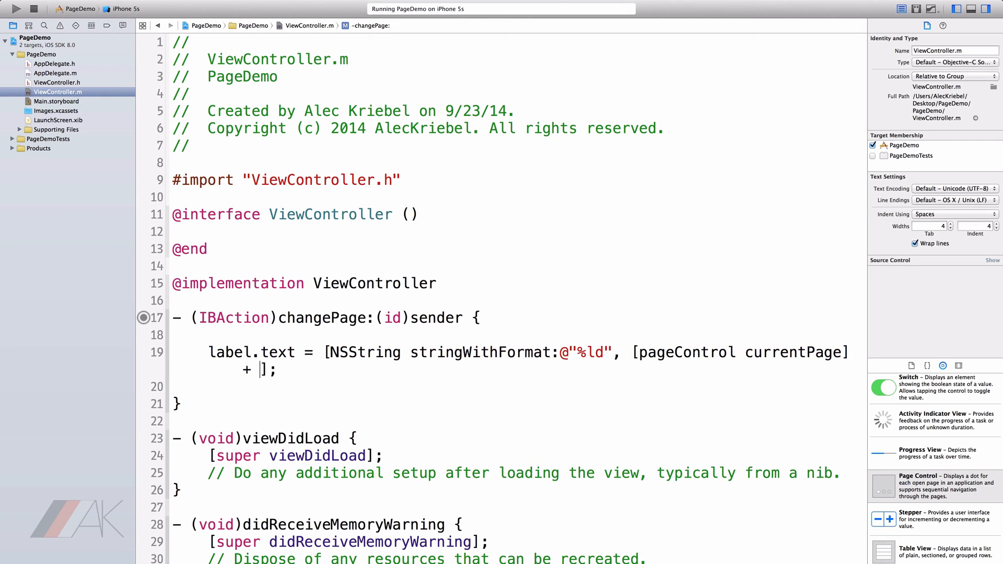
Change the label value to currentPage + 1 and run the PageDemo app.
type("1")
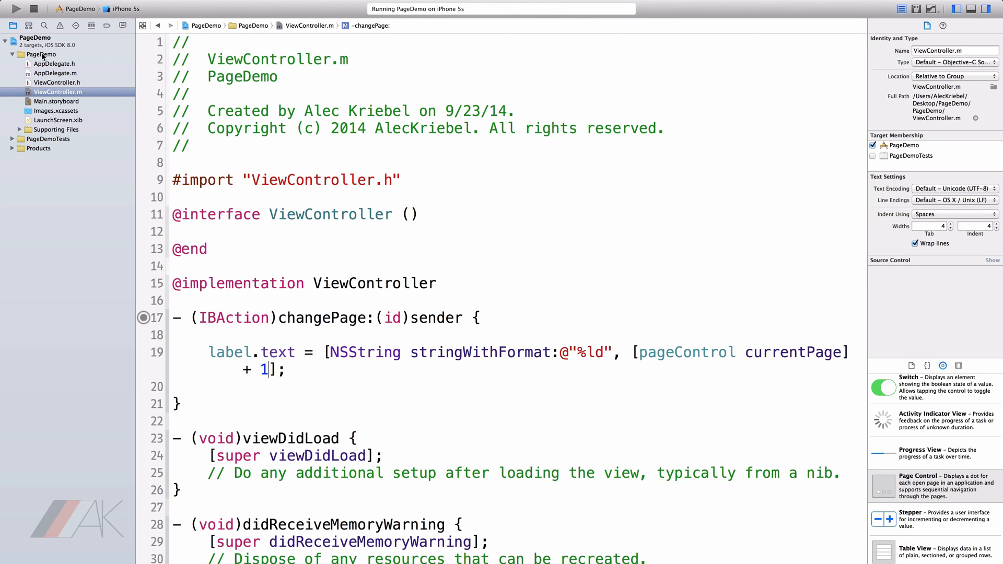
left_click(16, 8)
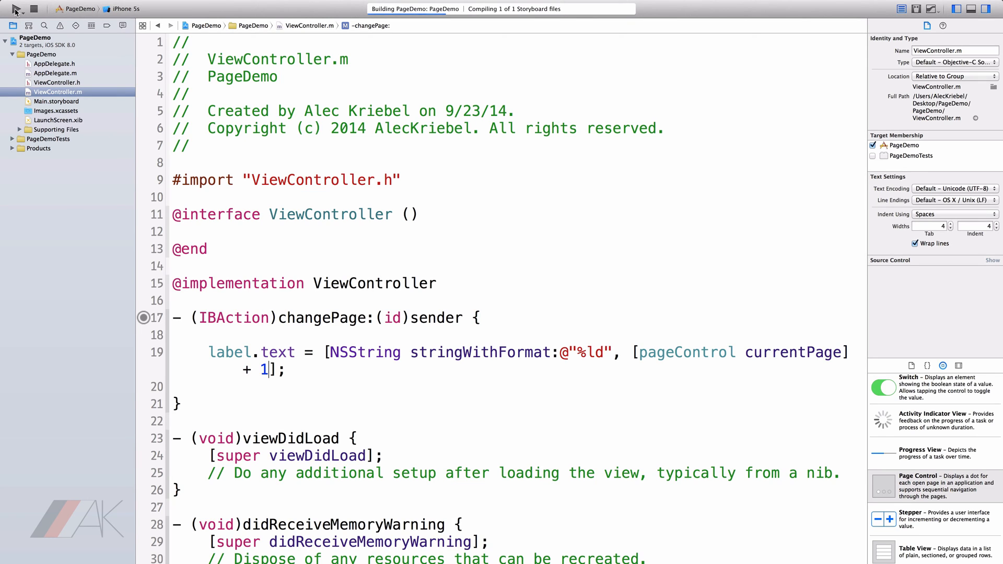
Launch PageDemo in iOS Simulator, its label showing 1 above the nine page dots.
left_click(14, 8)
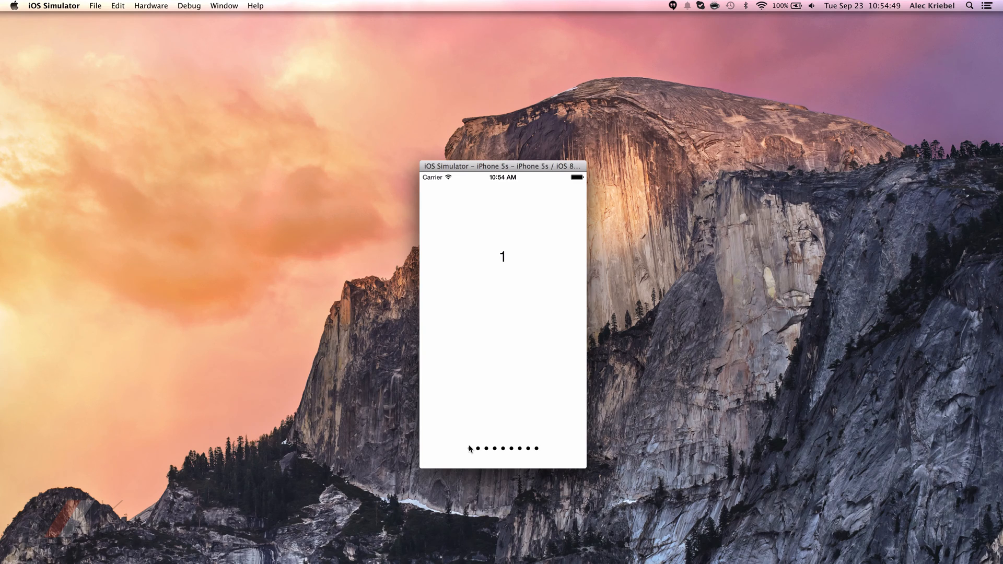
mouse_move(474, 209)
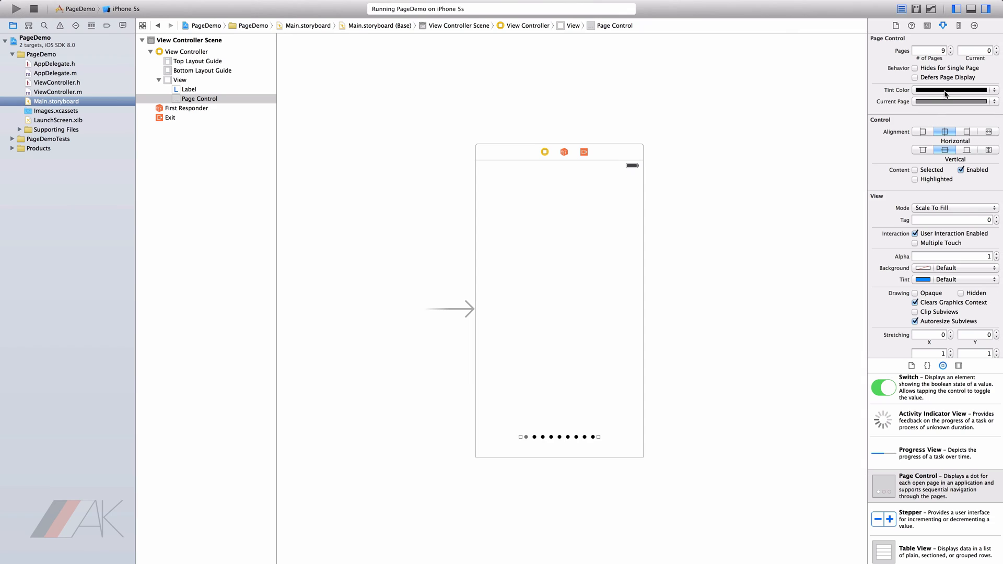
mouse_move(945, 76)
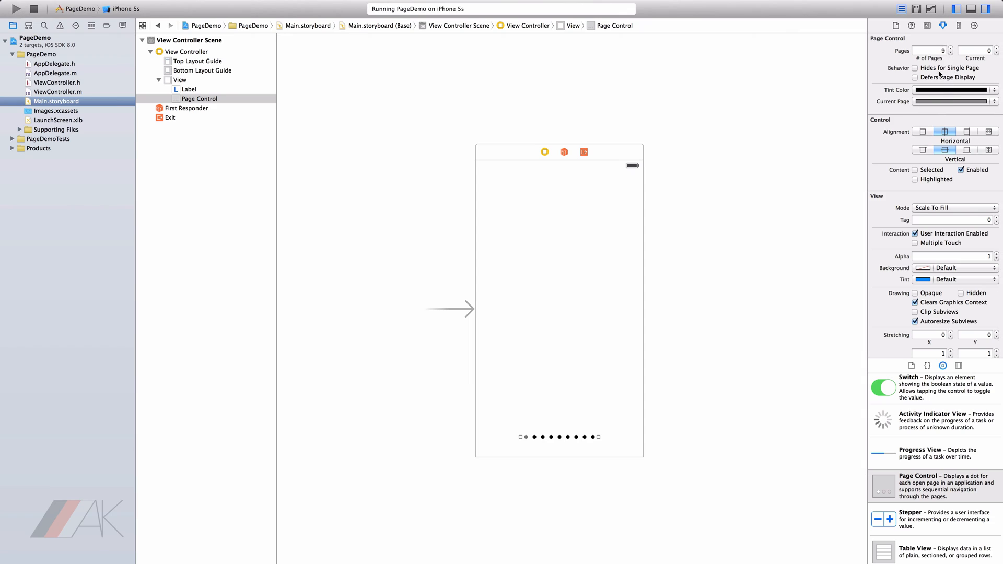
left_click(915, 69)
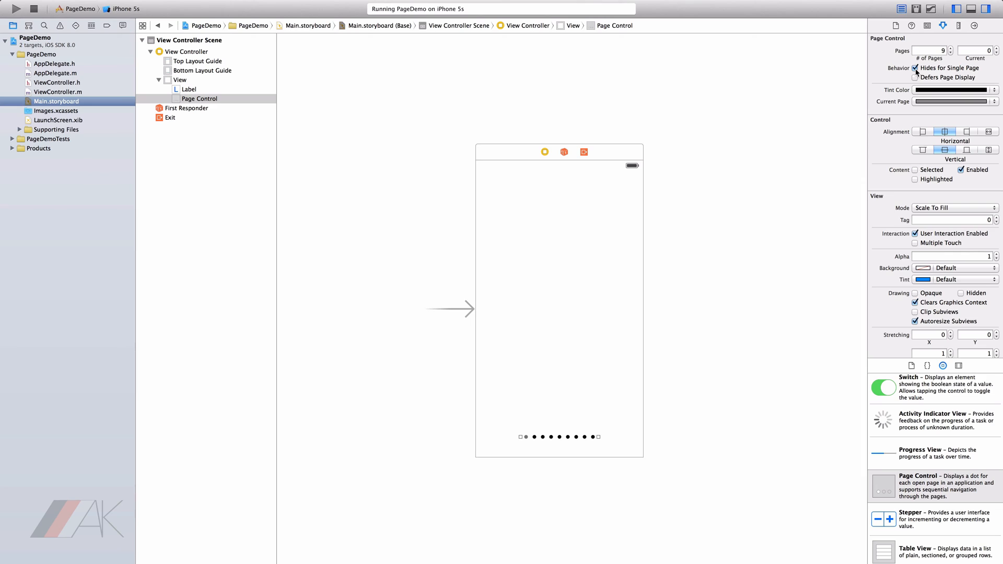
left_click(915, 69)
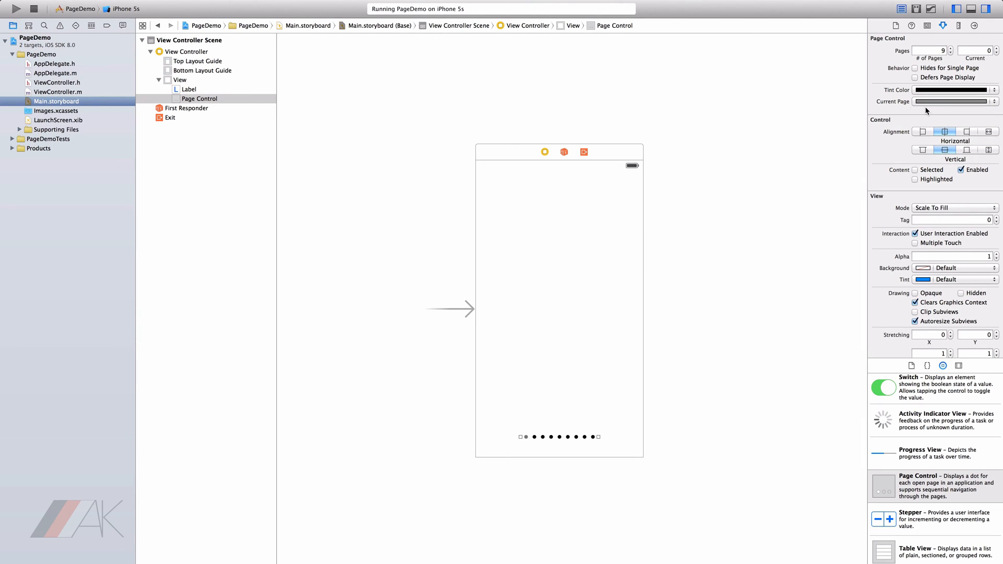
mouse_move(924, 104)
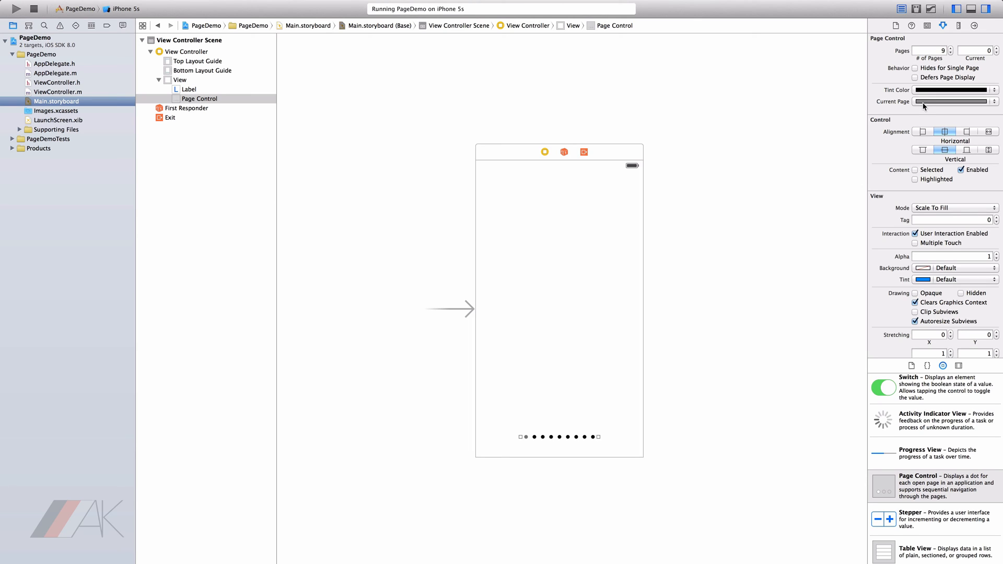
left_click(58, 92)
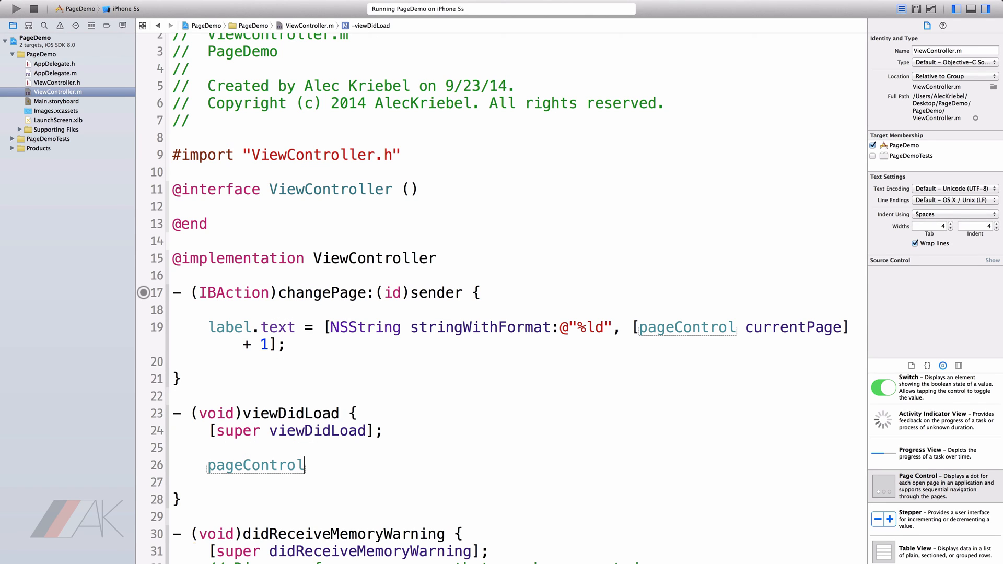
Set pageControl.numberOfPages = 5 in viewDidLoad and run the app in the simulator.
type(".numberOfPages =")
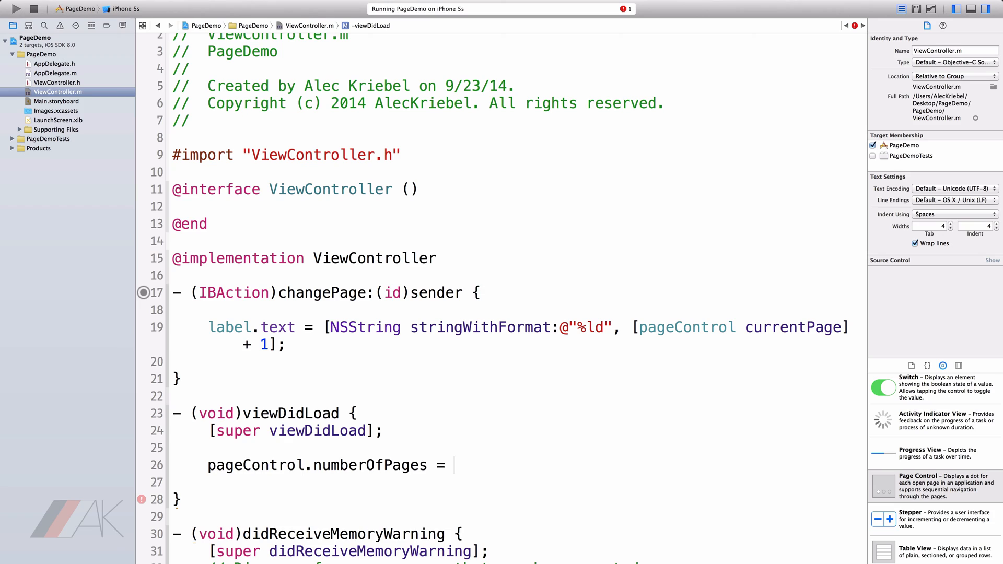
type("5;")
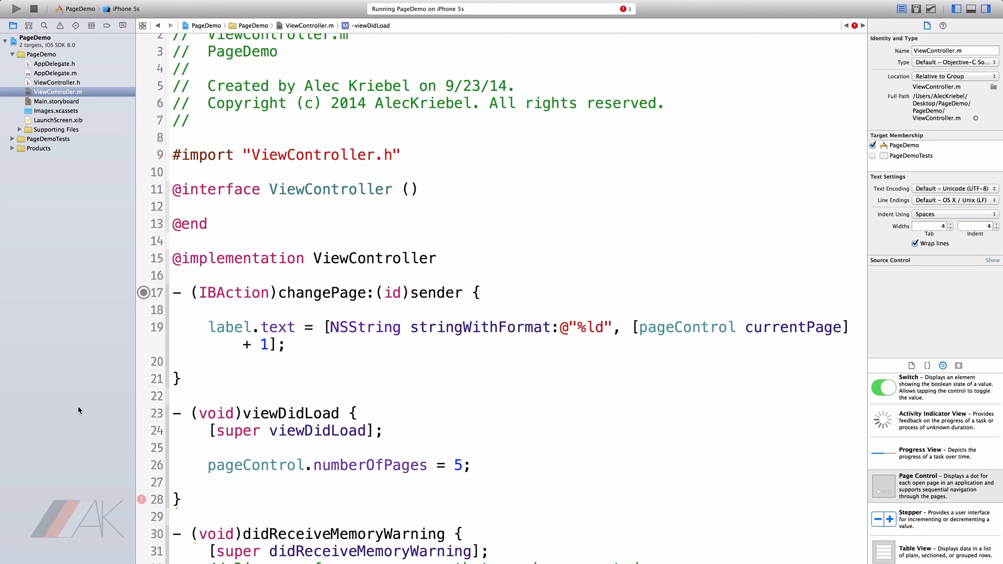
mouse_move(50, 54)
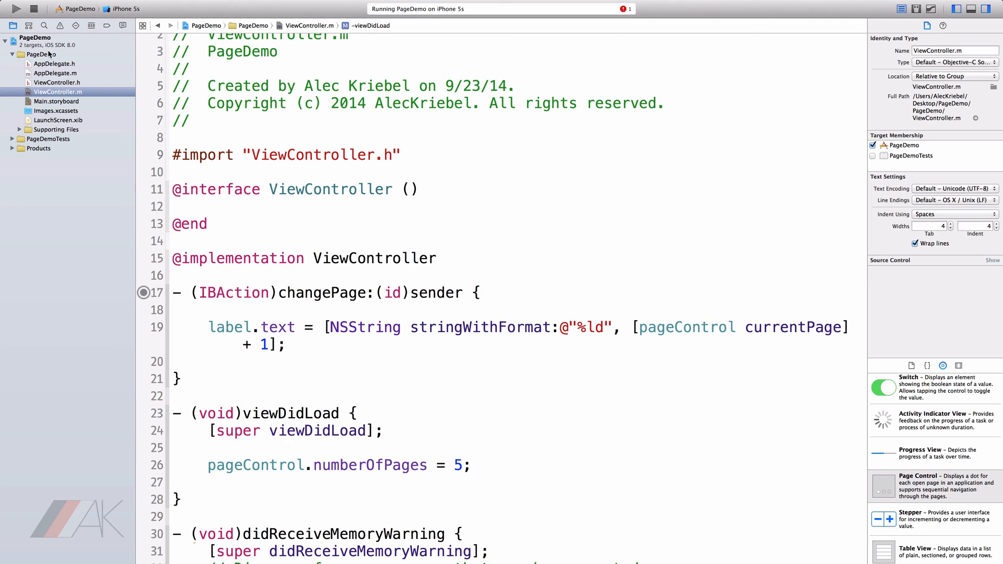
left_click(17, 9)
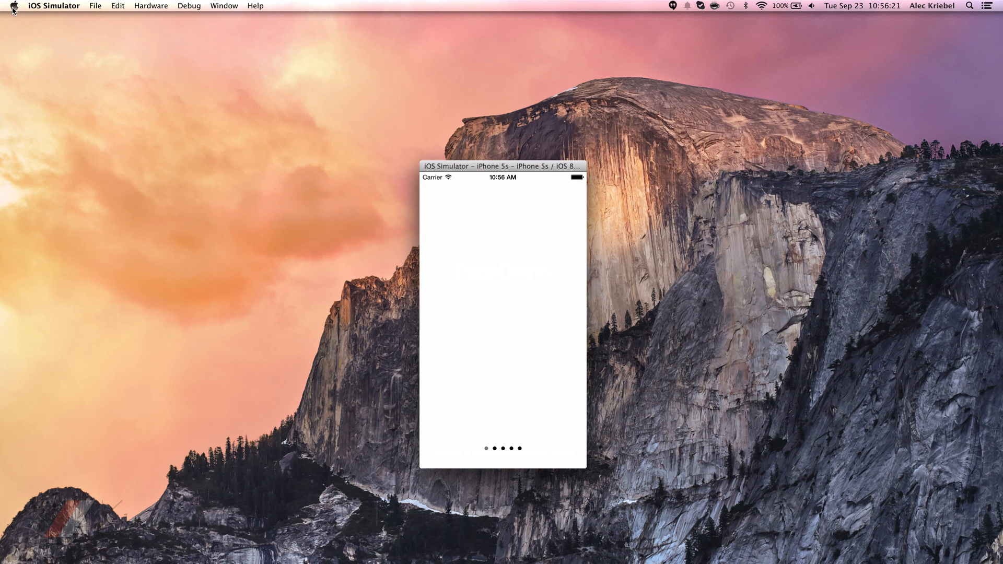
mouse_move(526, 513)
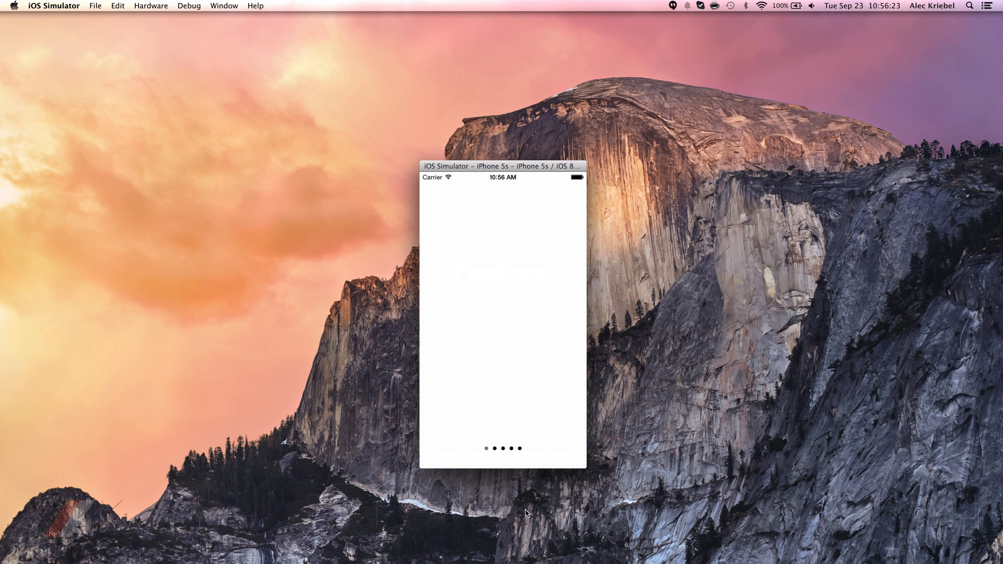
mouse_move(530, 449)
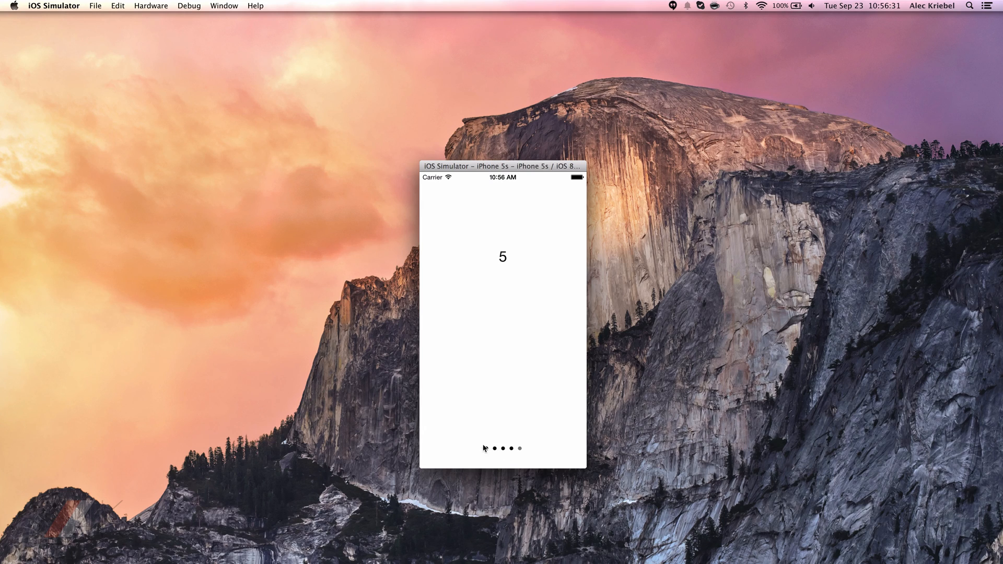
Step through the five-dot page control in the simulator until the label reads 5.
left_click(486, 448)
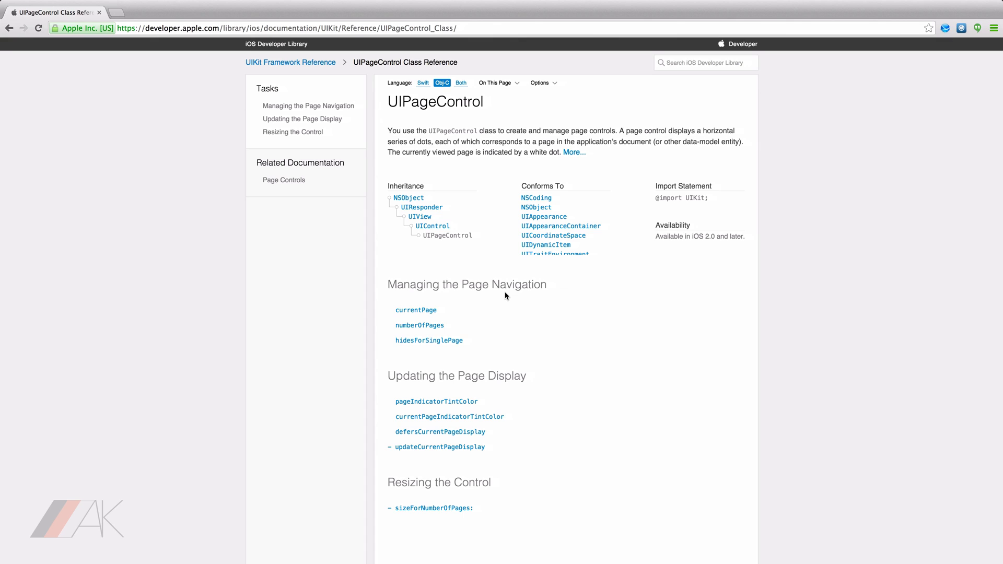
Scroll through Apple's UIPageControl Class Reference in Chrome.
scroll("down", 3)
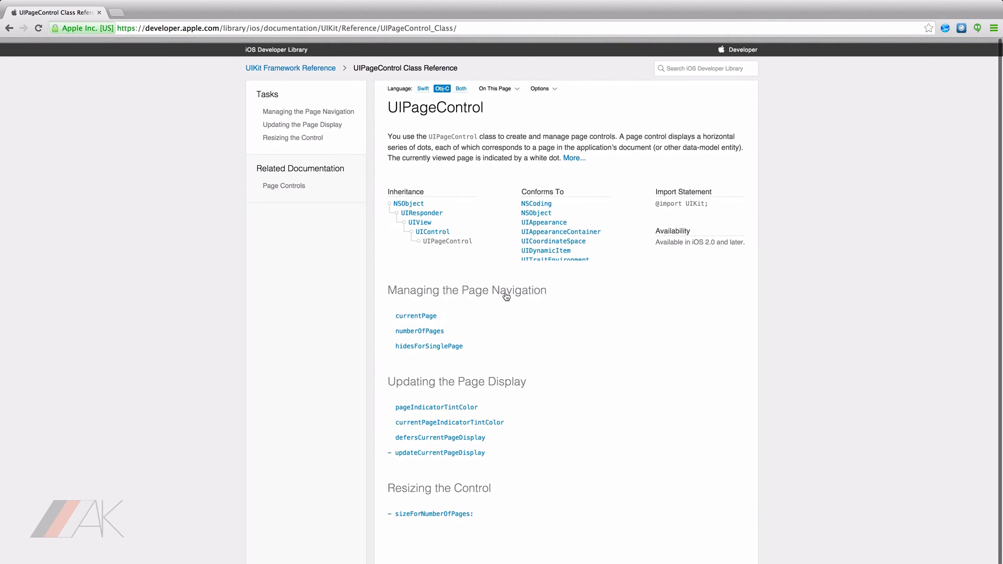